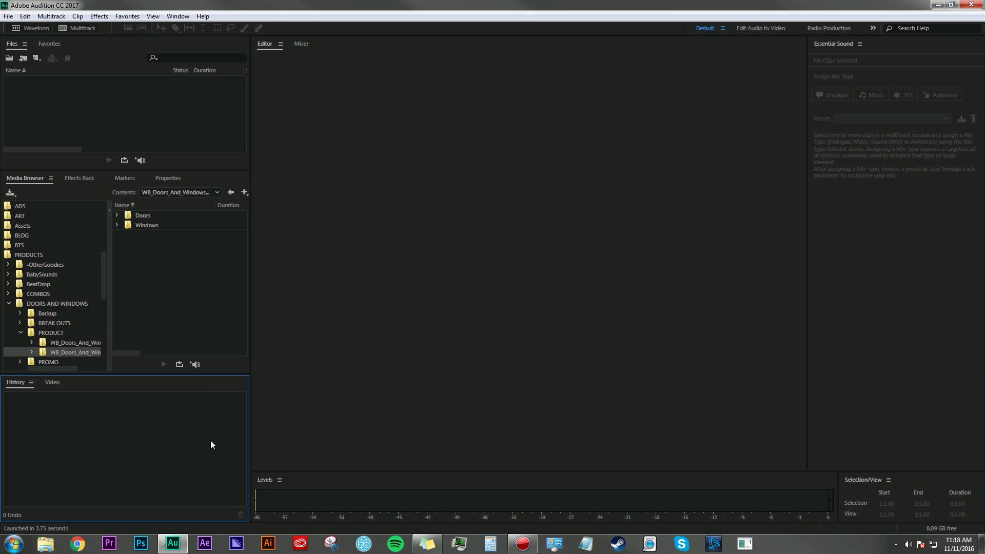
# - Browse the BLOG folder in the Media Browser, glance at Favorites, then return to the Files list
pyautogui.click(22, 235)
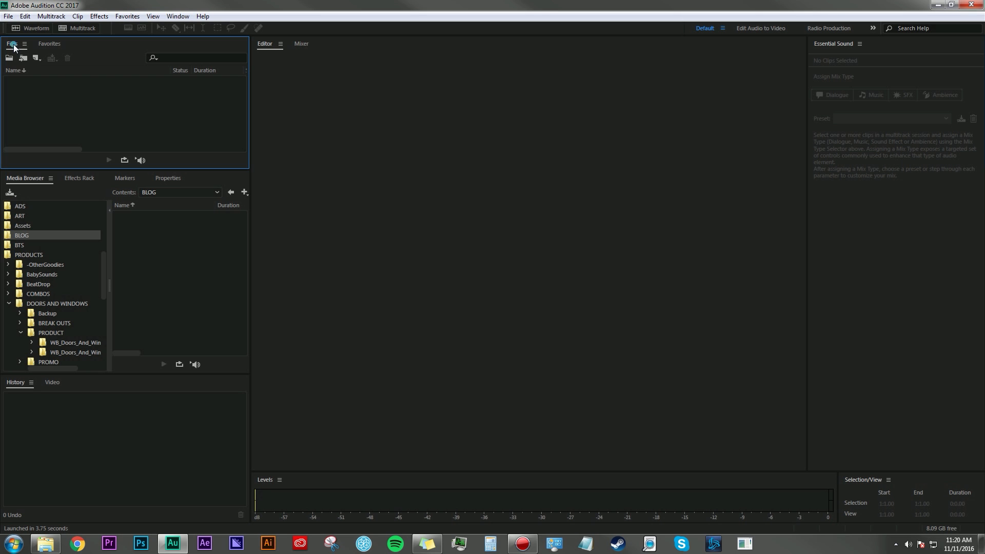
pyautogui.click(50, 43)
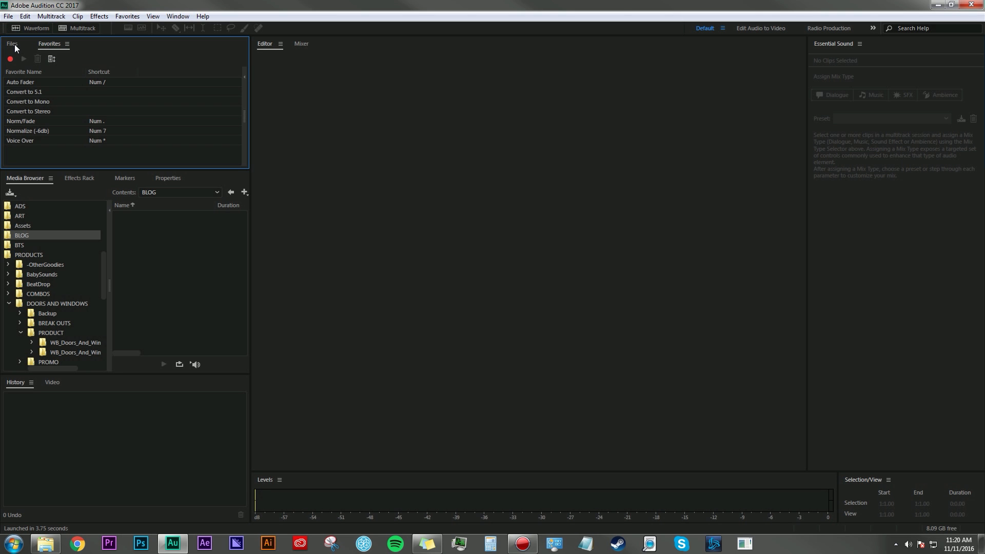
pyautogui.click(10, 43)
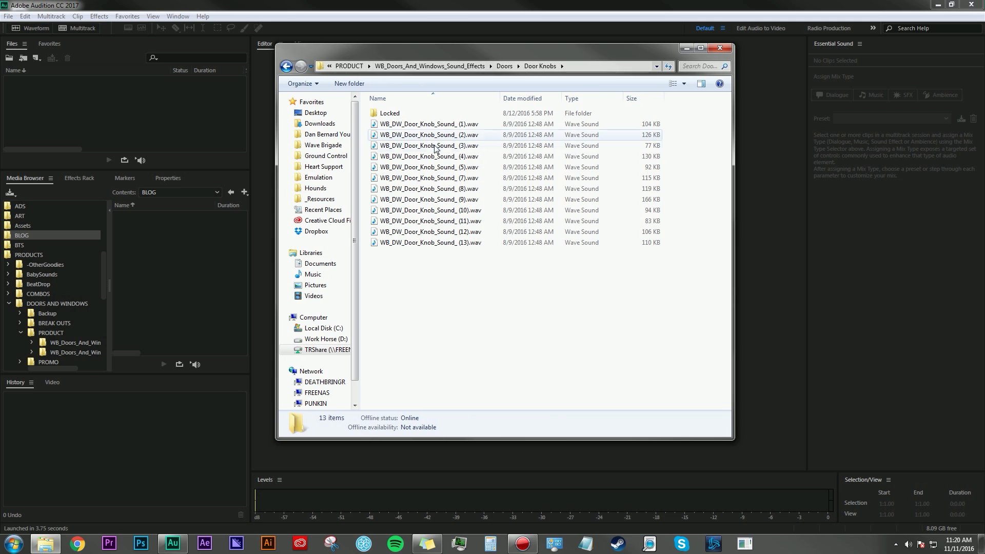
# - Import WB_DW_Door_Knob_Sound_ (3).wav from Explorer's Door Knobs folder into Audition's files
pyautogui.click(429, 145)
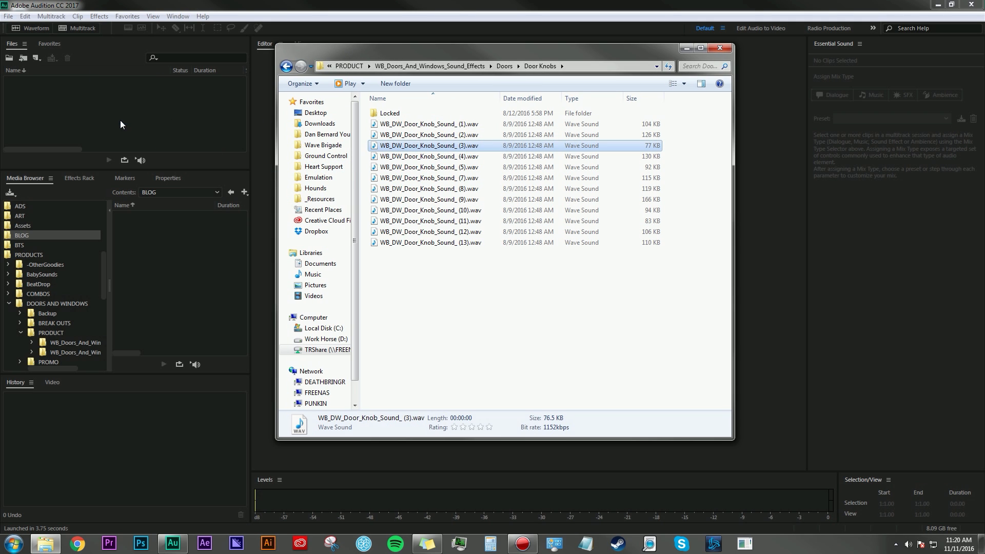
pyautogui.doubleClick(429, 144)
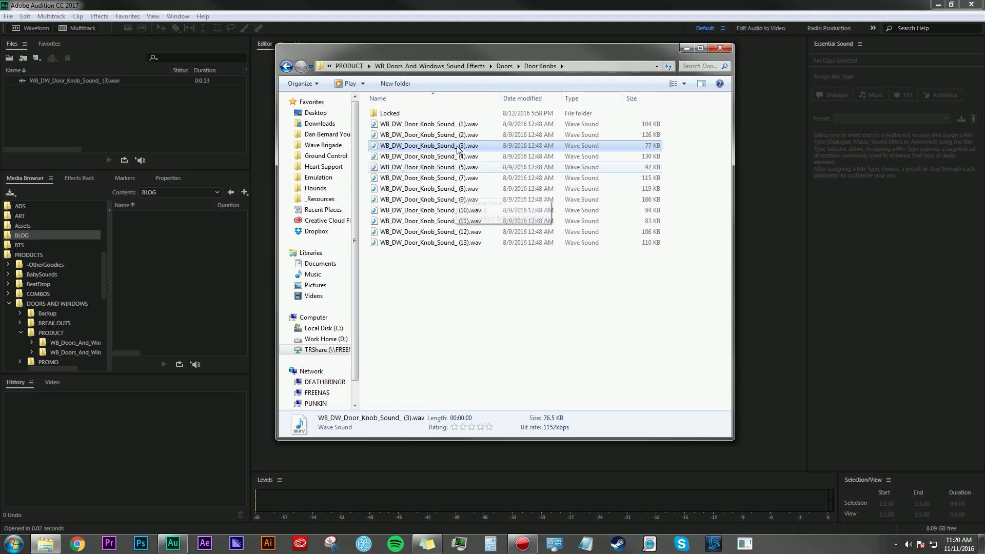
pyautogui.click(719, 48)
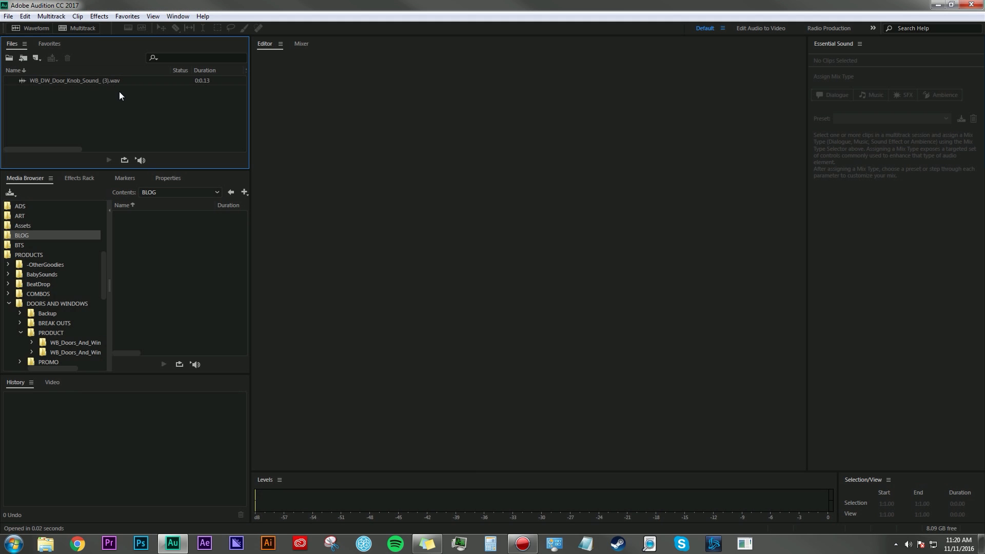
pyautogui.moveTo(74, 80); pyautogui.dragTo(308, 164)
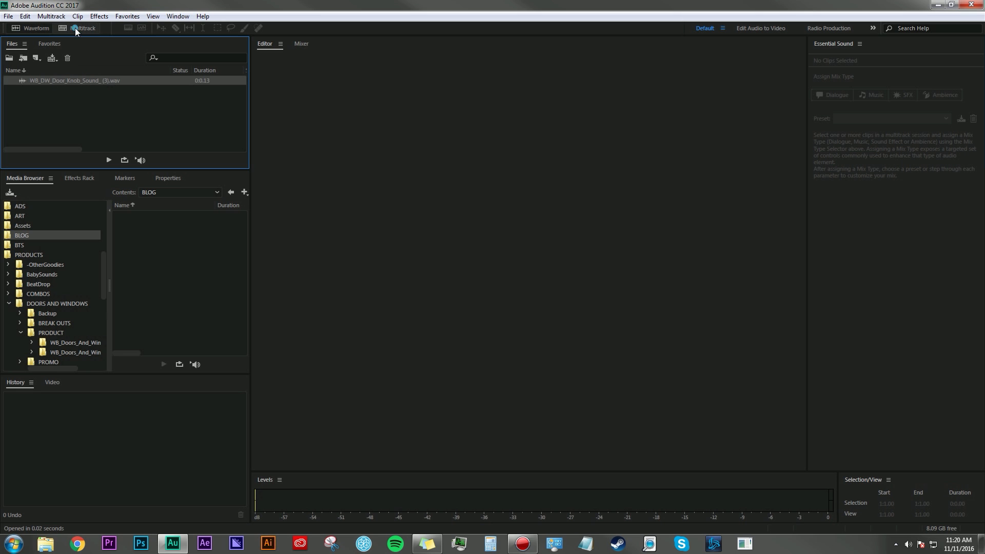
# - Create Untitled Session 1 with the door knob clip on Track 1 and park the playhead near the start
pyautogui.click(82, 28)
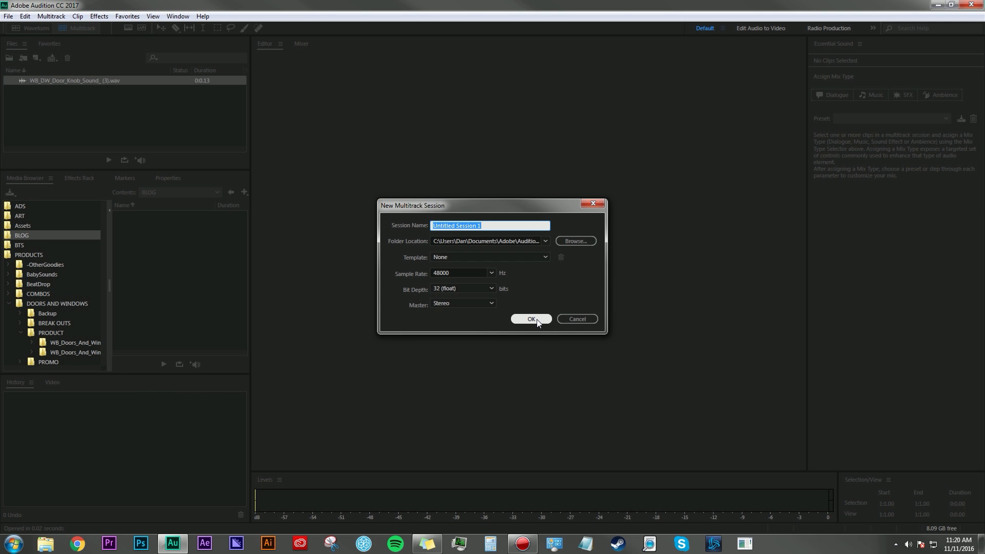
pyautogui.click(530, 320)
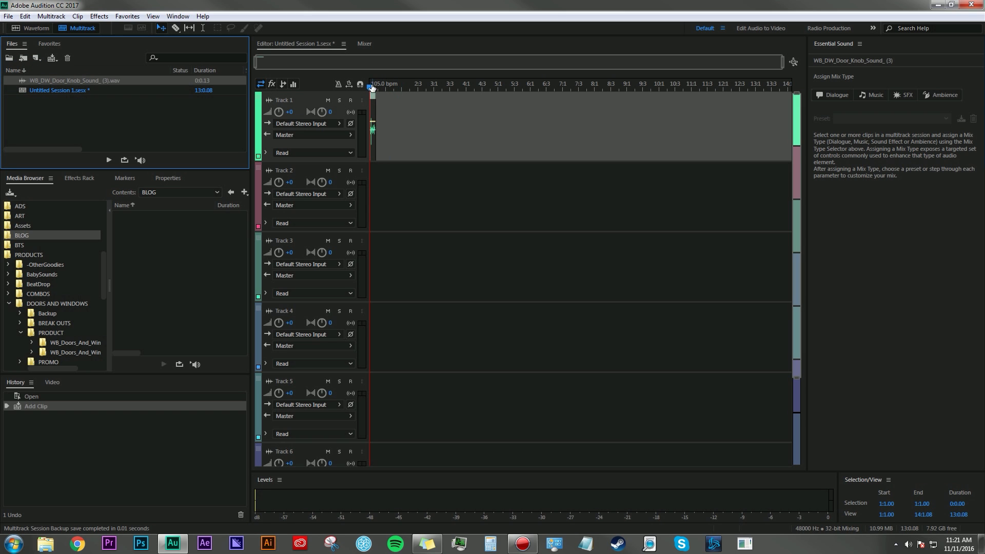
pyautogui.click(379, 86)
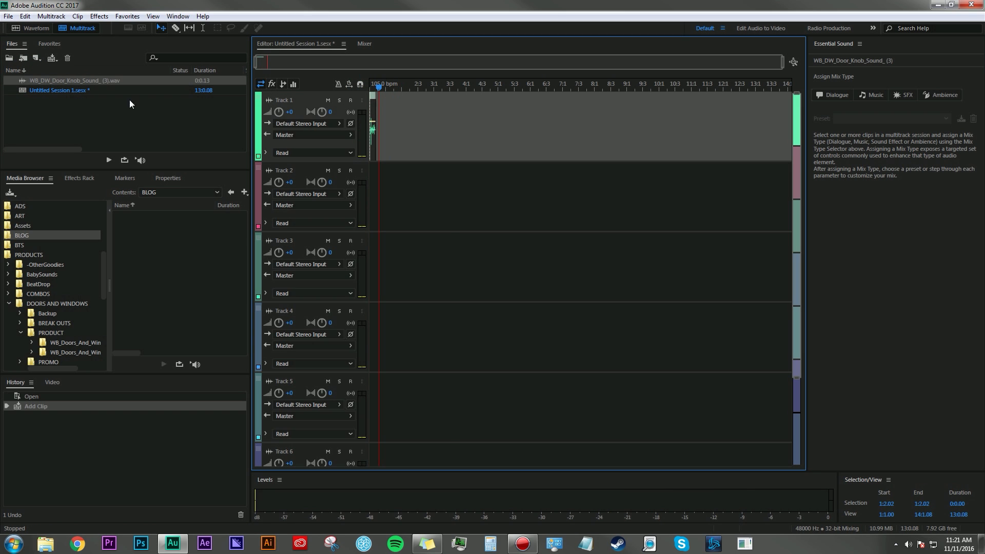
pyautogui.moveTo(129, 116)
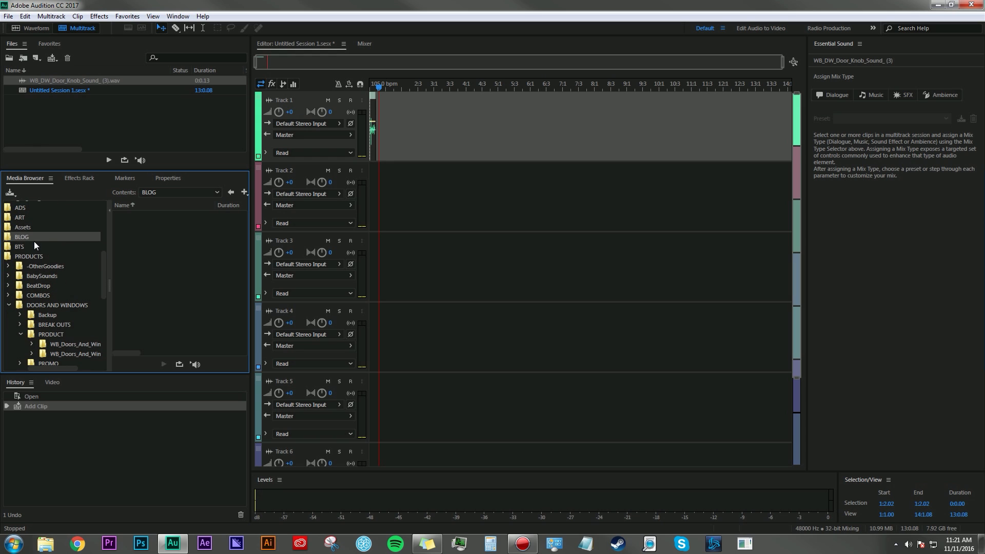
# - List the WB_Doors_And_Windows folder's WAV files with Auto-Play on and preview a door sound
pyautogui.scroll(-3)
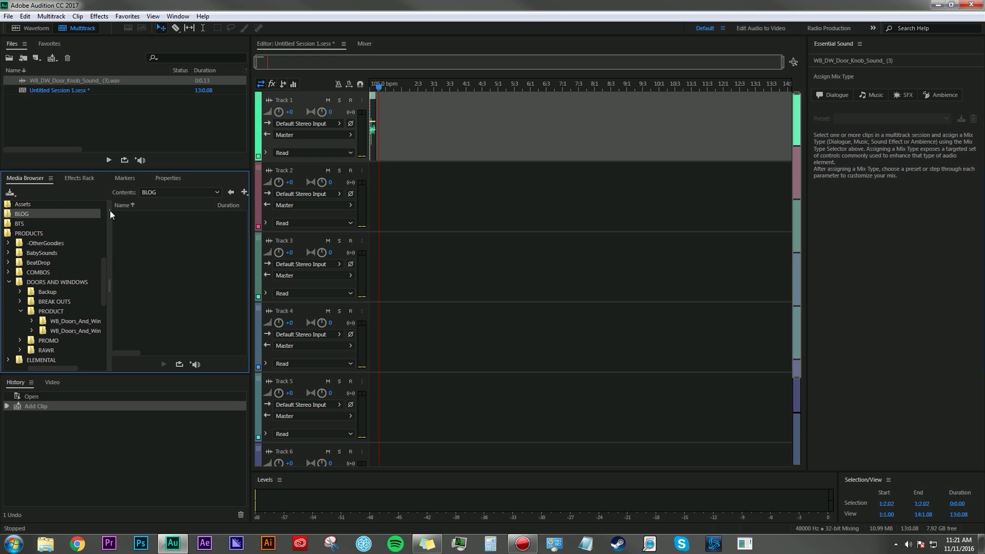
pyautogui.click(74, 321)
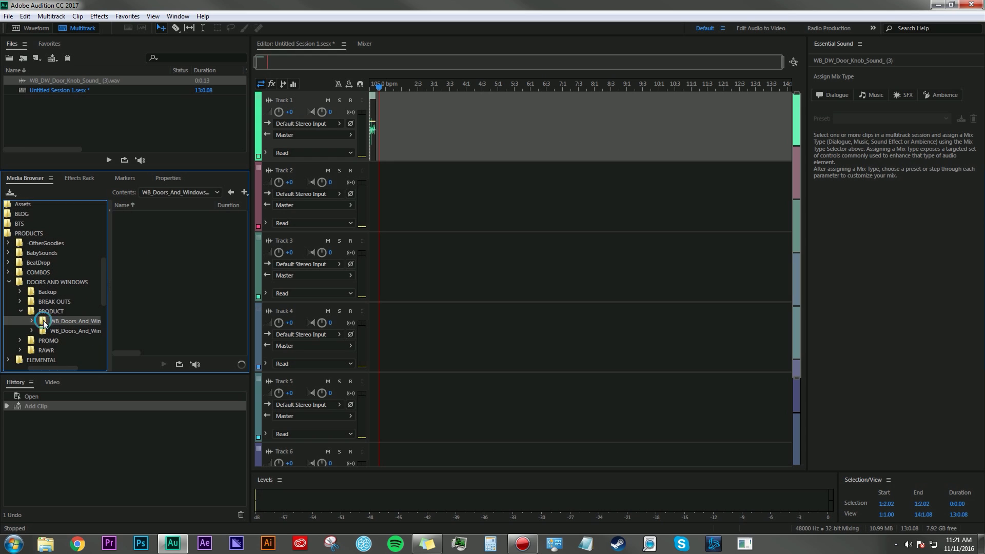
pyautogui.click(73, 322)
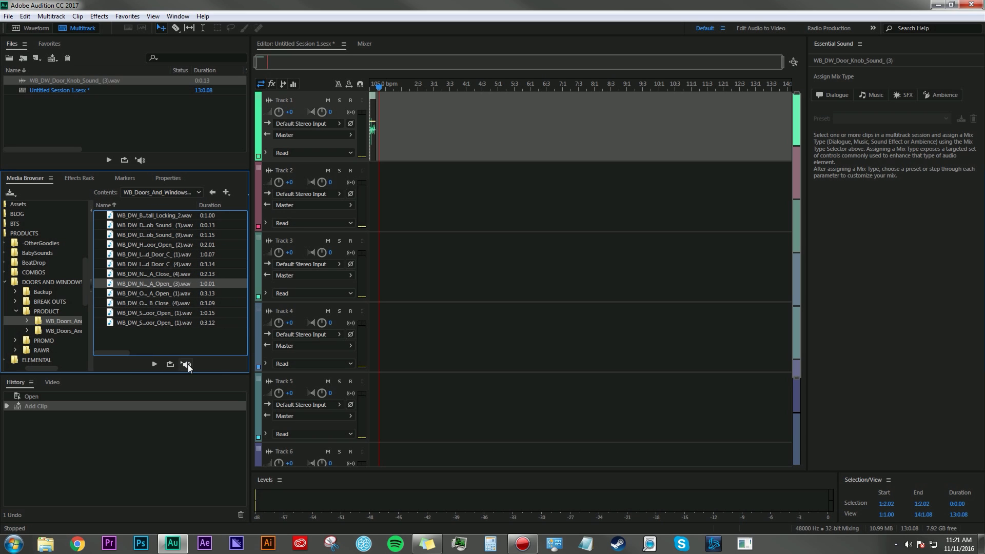
pyautogui.click(186, 365)
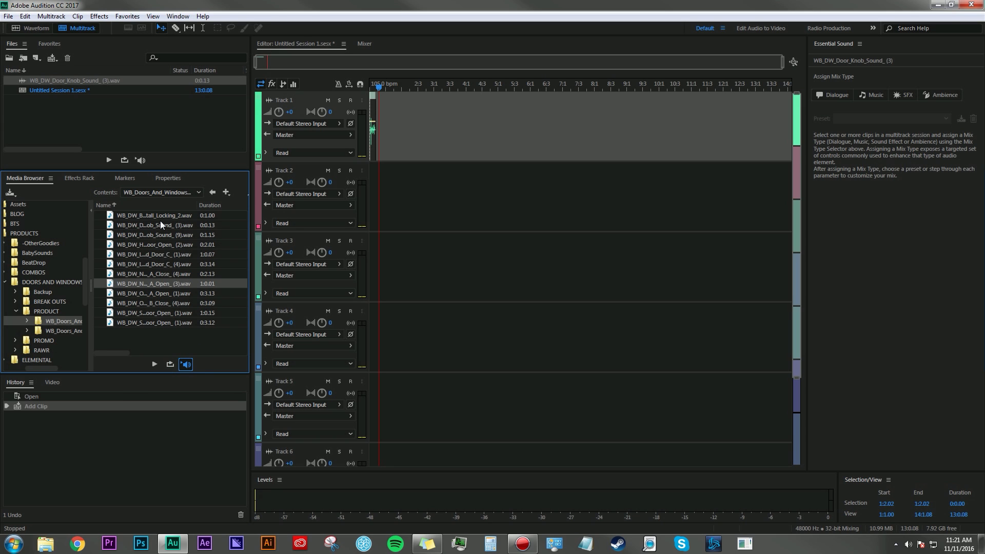
pyautogui.moveTo(158, 229)
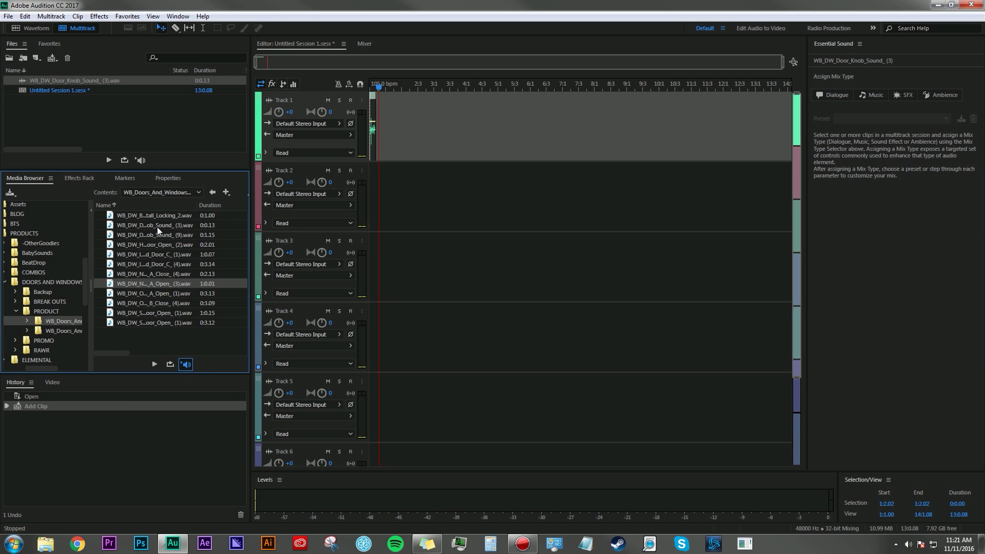
pyautogui.click(153, 254)
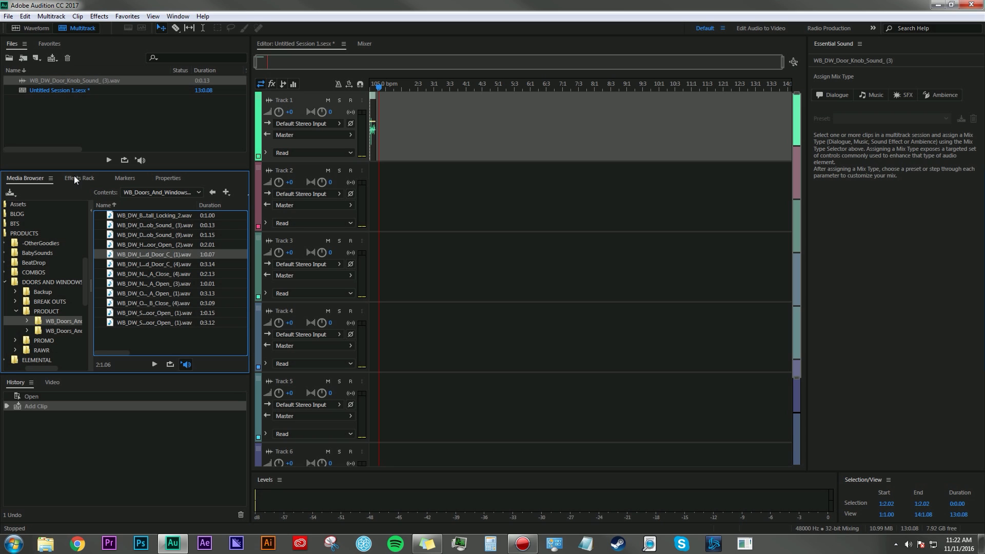
# - Show the Effects Rack, reselect Track 1, and dismiss the add-effect menu without adding a reverb
pyautogui.click(79, 178)
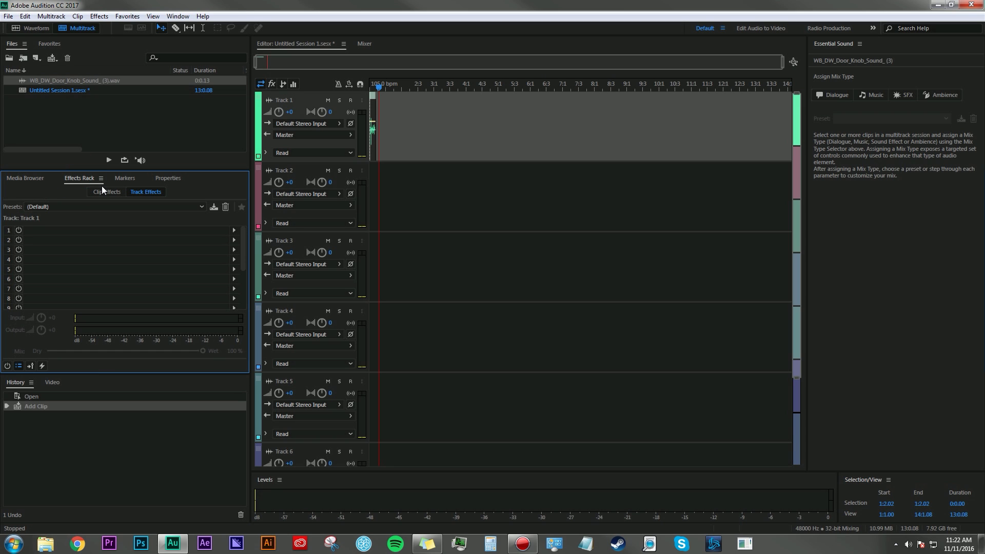
pyautogui.moveTo(74, 247)
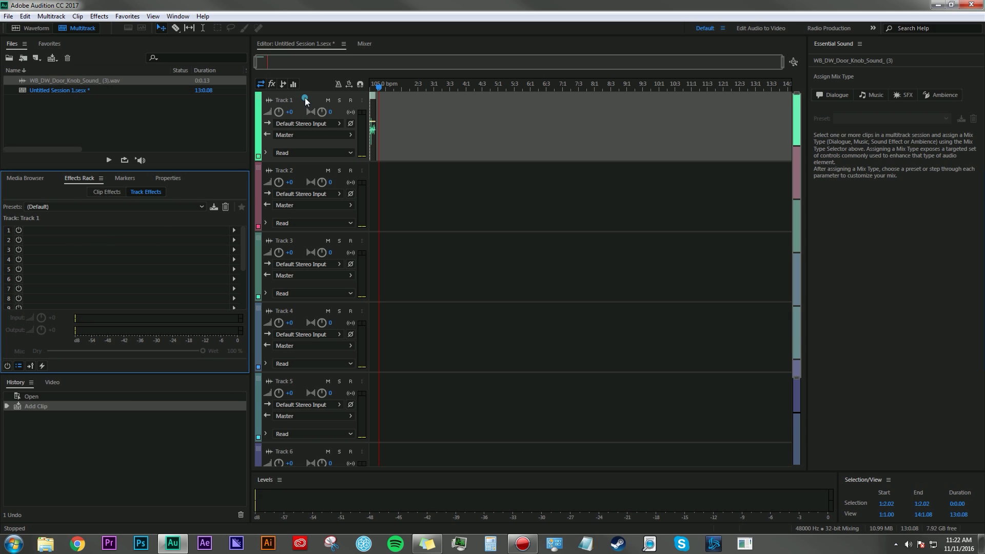
pyautogui.click(286, 170)
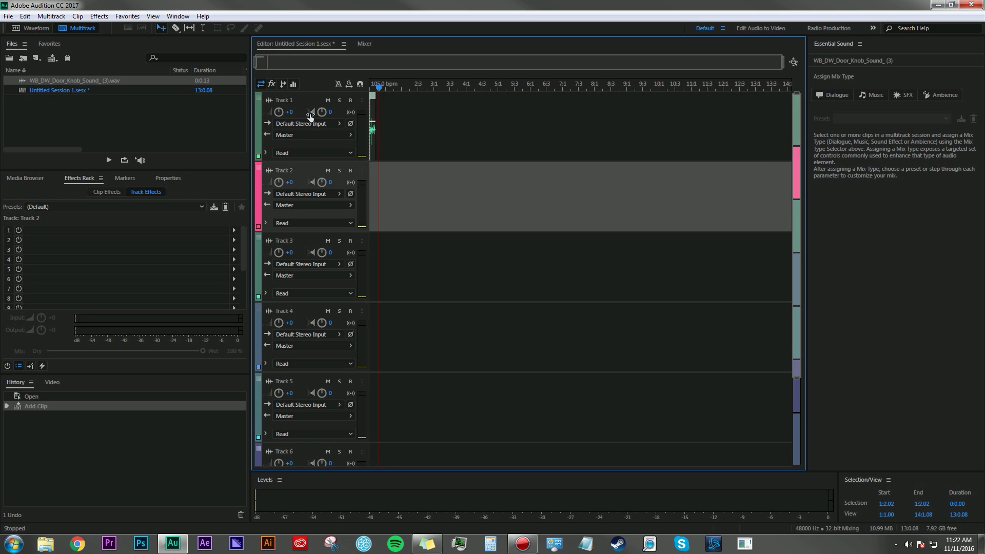
pyautogui.click(286, 100)
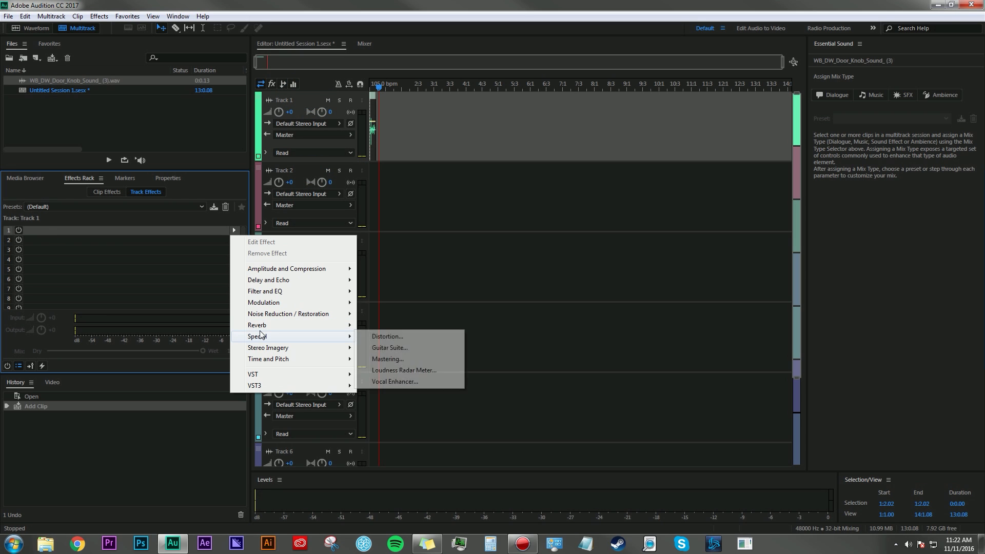
pyautogui.moveTo(268, 348)
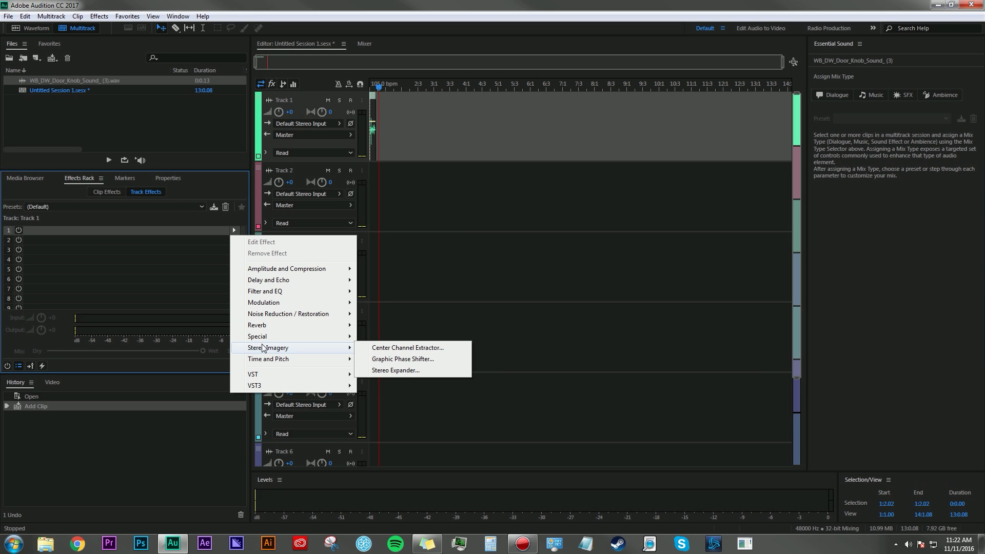
pyautogui.moveTo(271, 307)
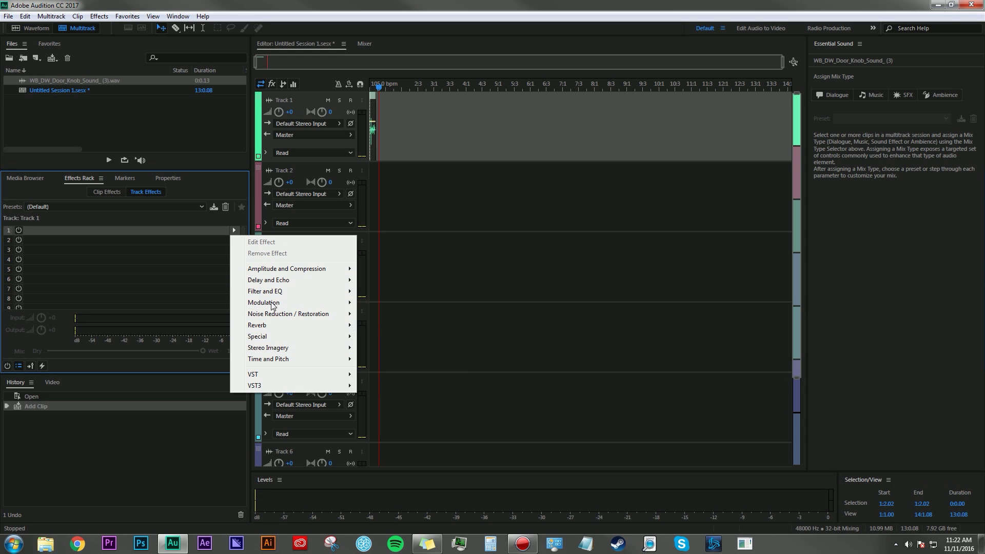
pyautogui.moveTo(287, 268)
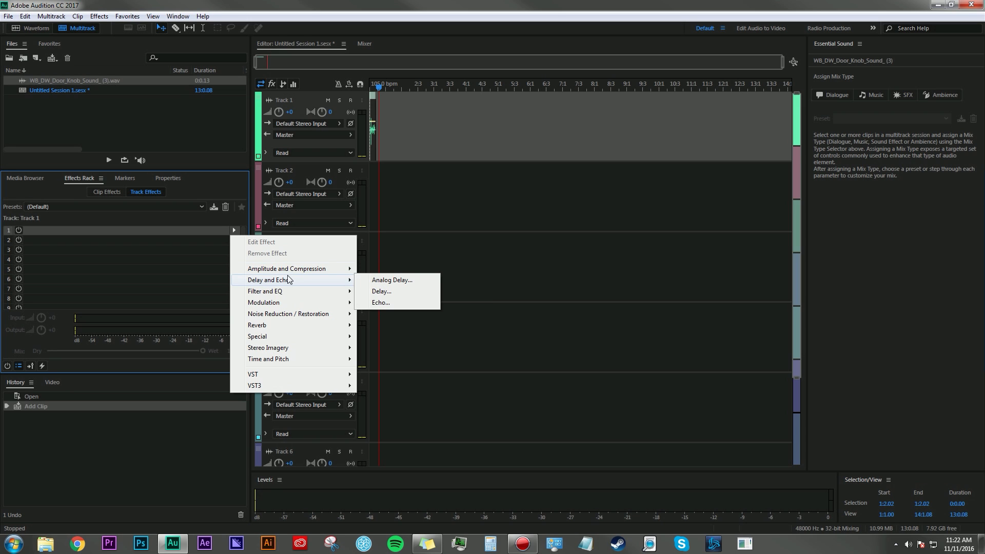
pyautogui.moveTo(257, 326)
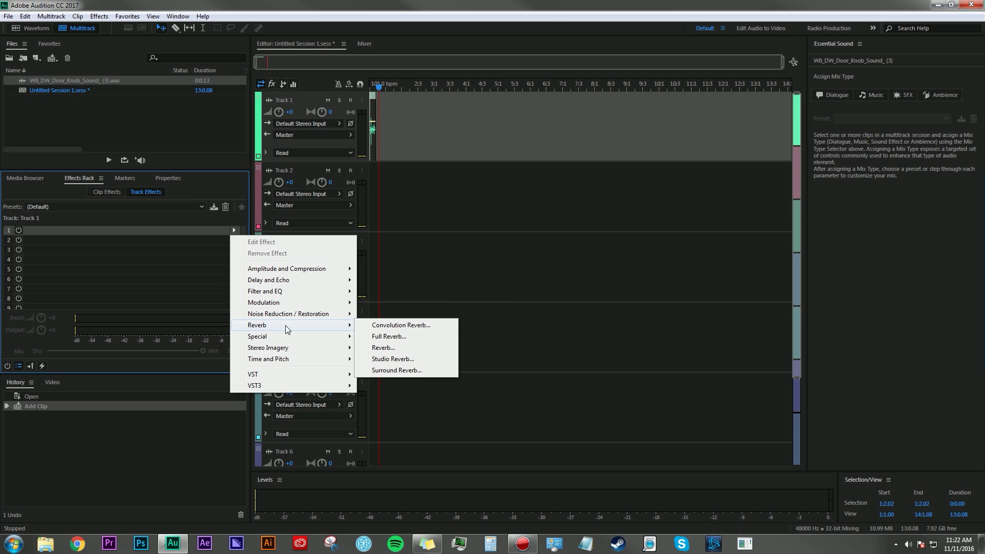
pyautogui.click(124, 178)
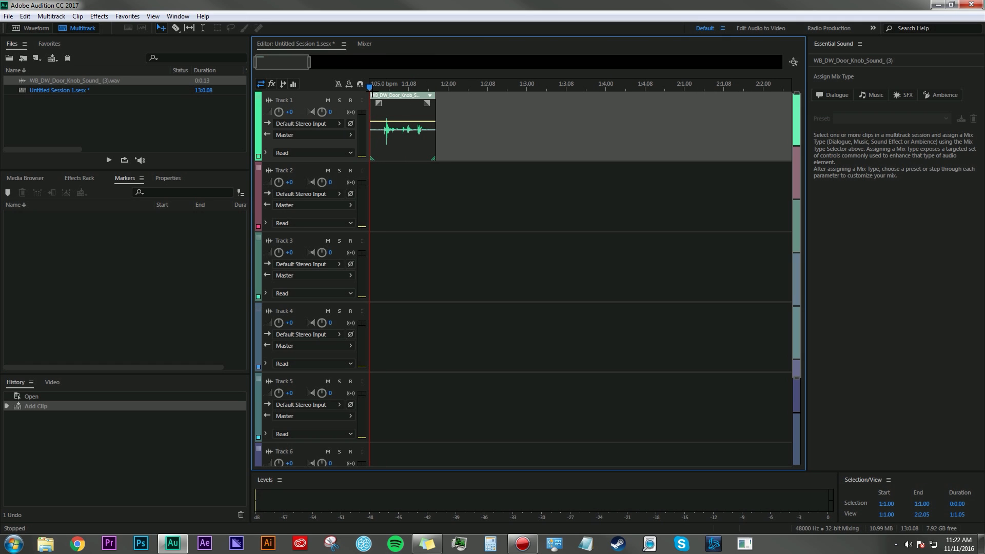
# - Add four cue markers along the timeline and jump the playhead between Marker 03, Marker 02 and others
pyautogui.click(415, 83)
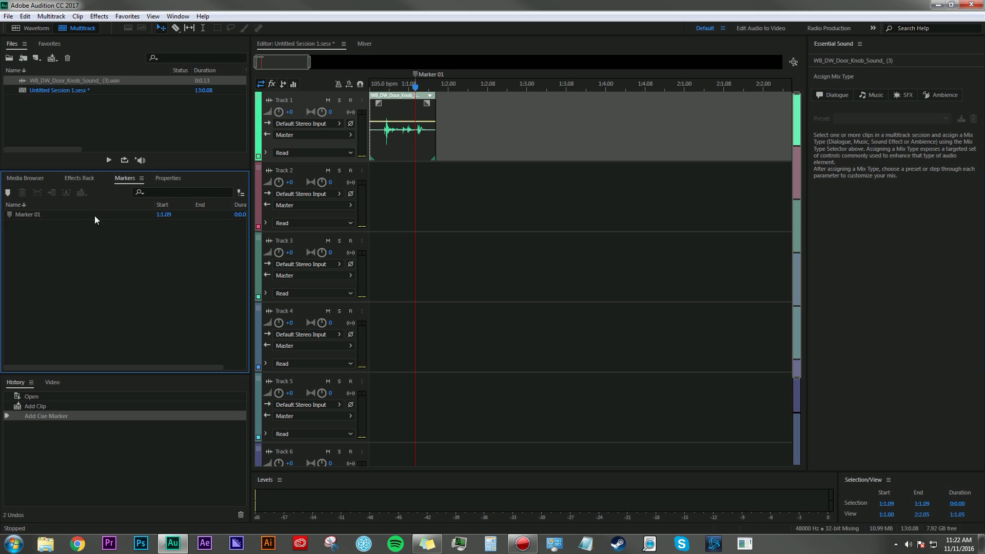
pyautogui.click(507, 85)
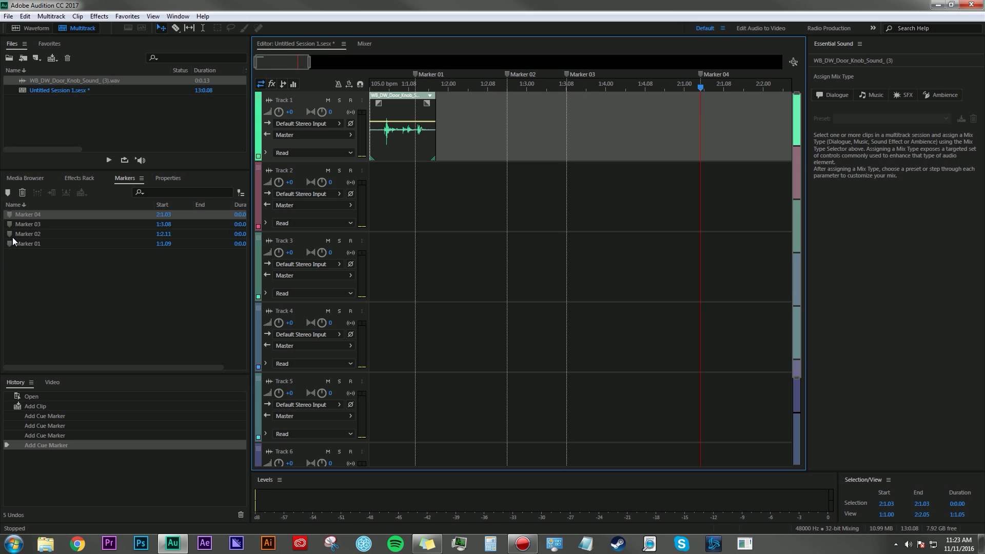
pyautogui.click(28, 234)
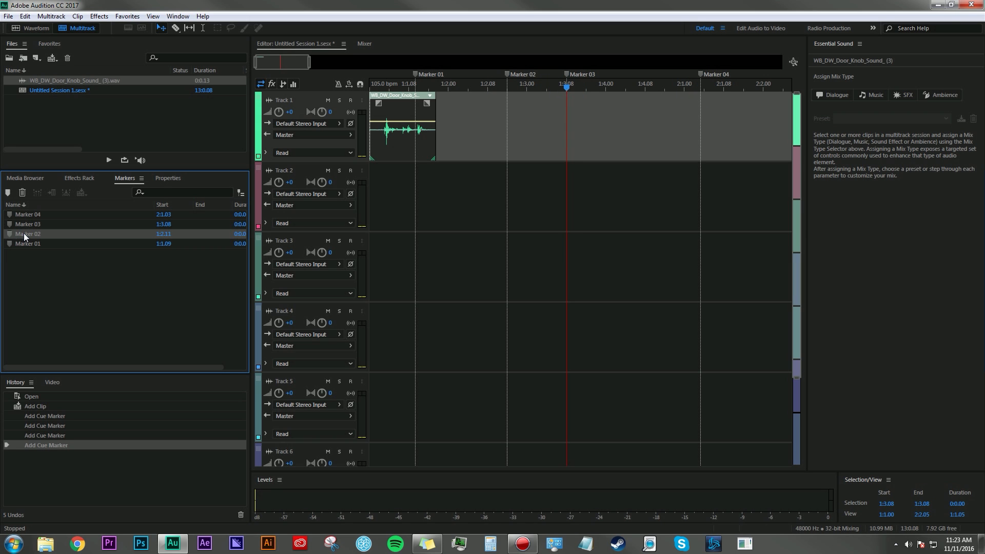
pyautogui.click(29, 234)
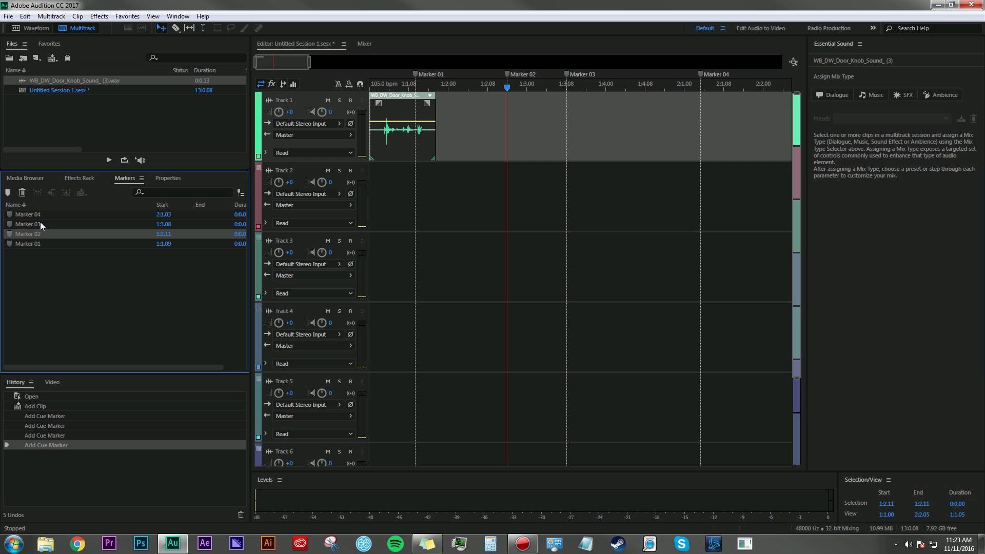
pyautogui.click(168, 178)
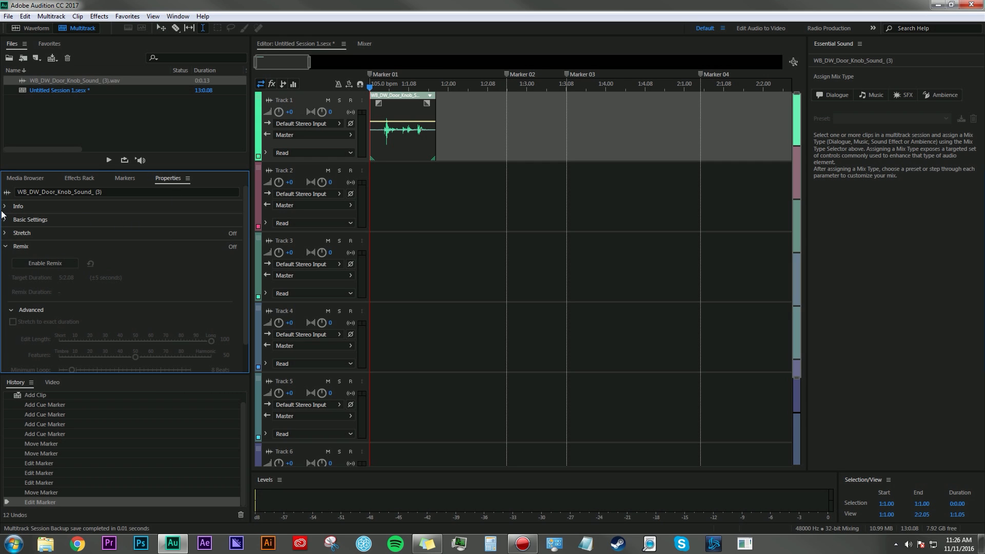
pyautogui.click(4, 245)
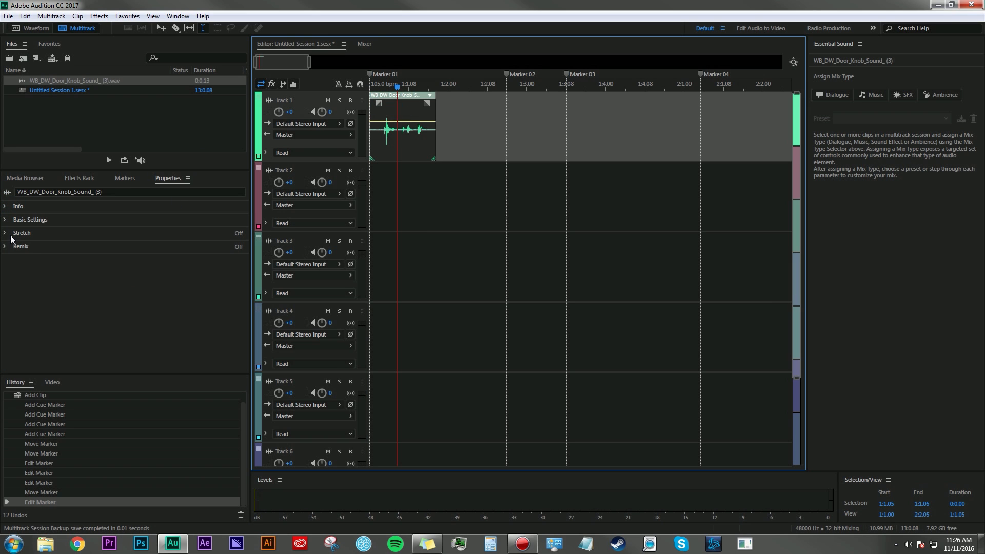
pyautogui.click(18, 206)
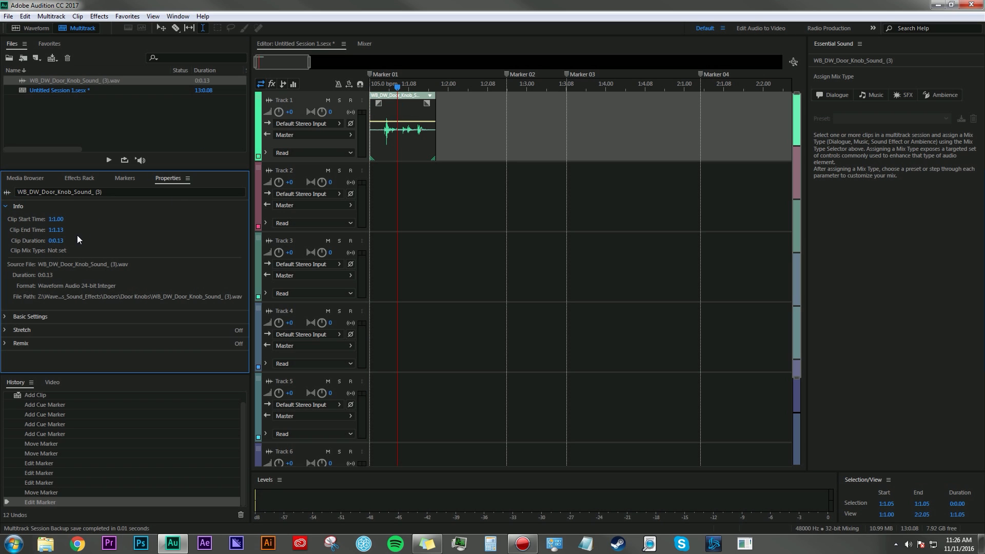
pyautogui.click(17, 206)
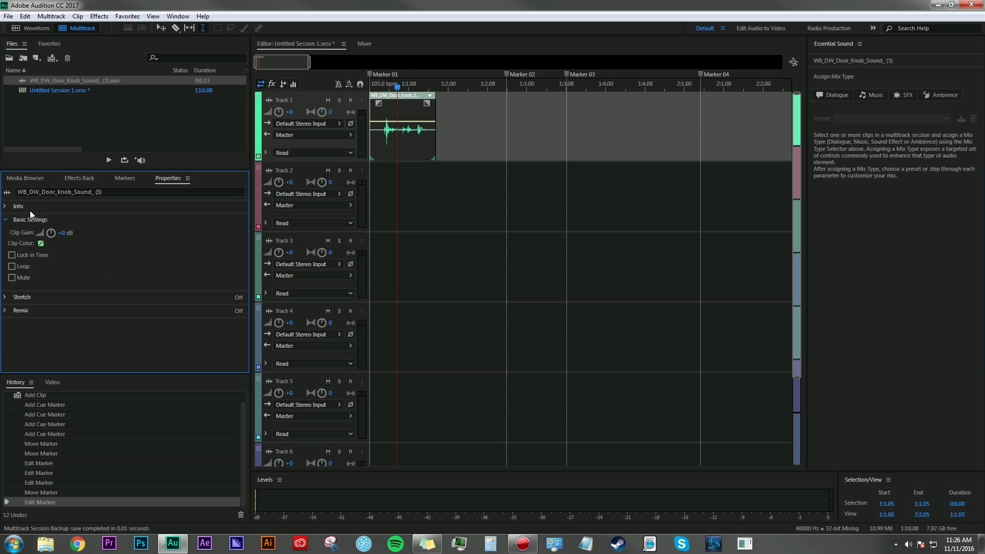
pyautogui.moveTo(44, 261)
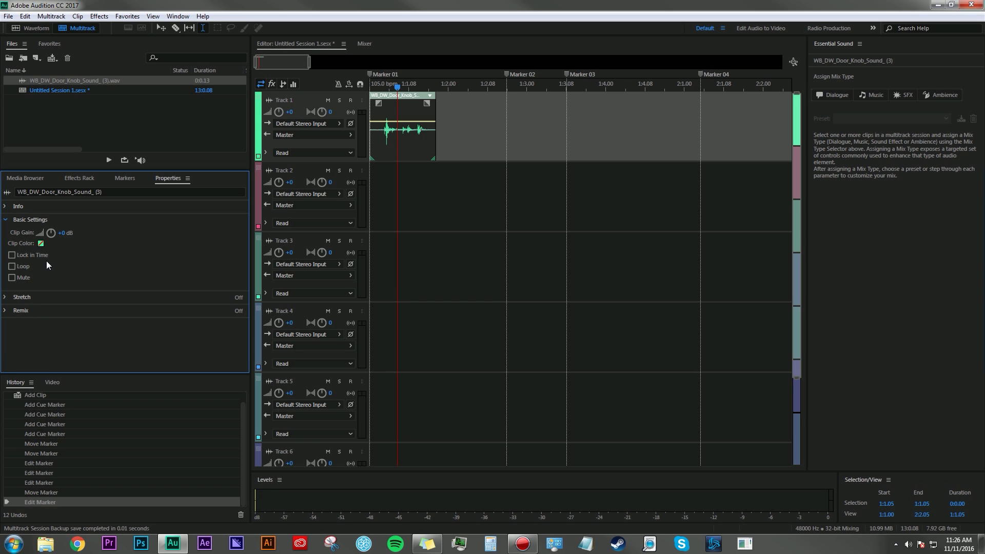
pyautogui.click(12, 255)
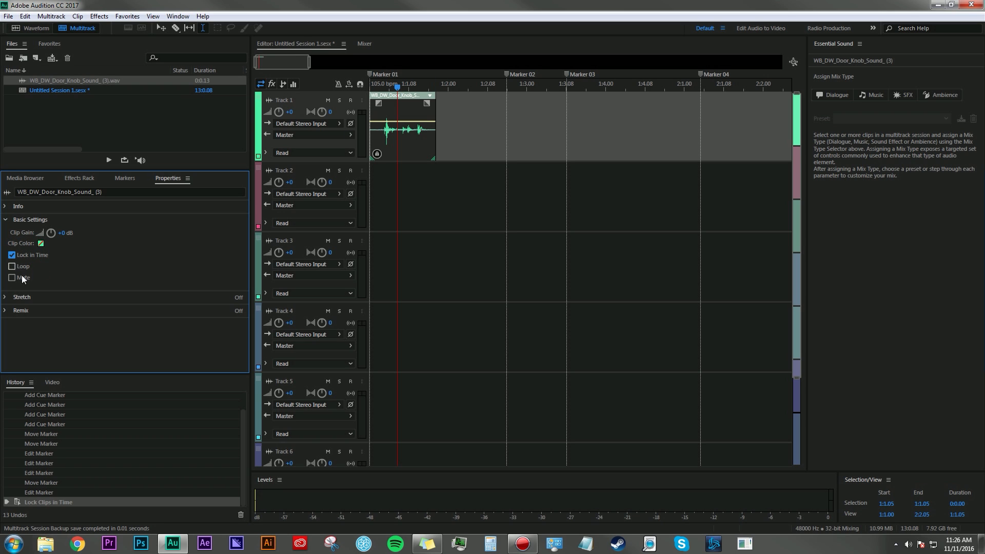
pyautogui.click(22, 234)
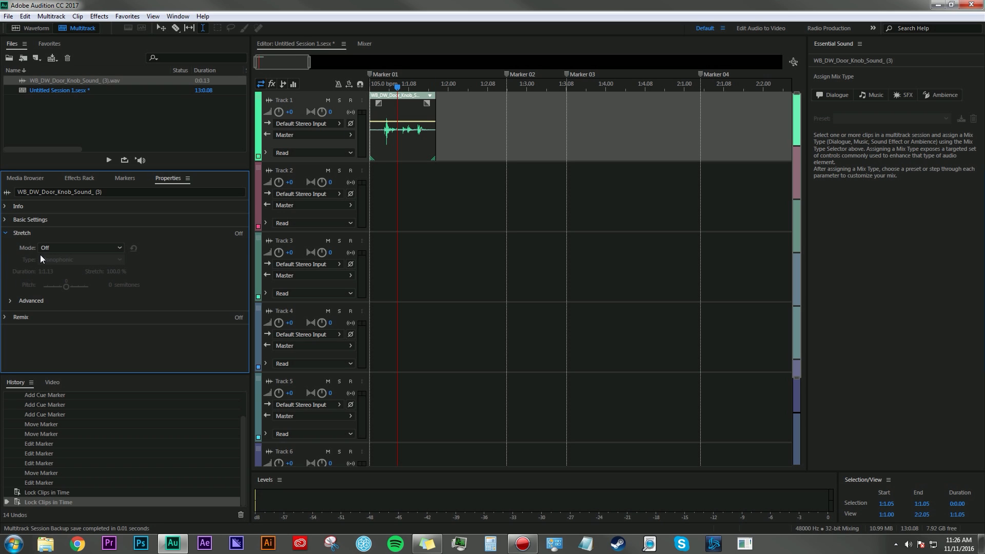
pyautogui.click(80, 248)
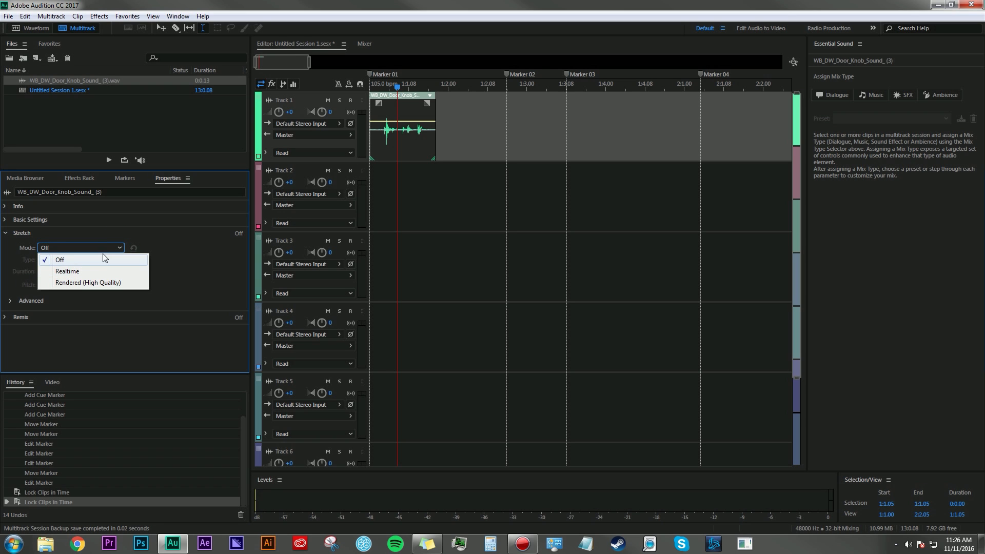
pyautogui.click(60, 260)
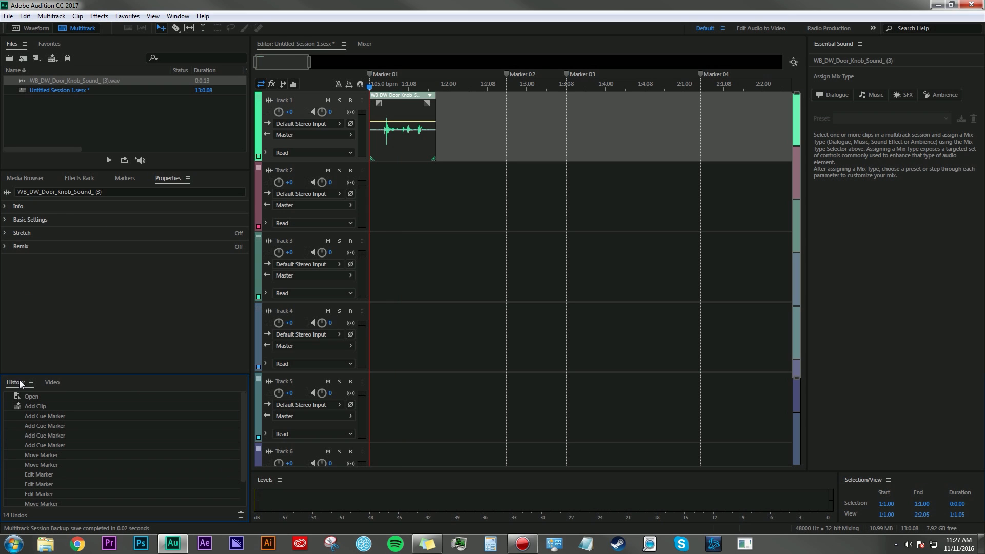
pyautogui.moveTo(103, 434)
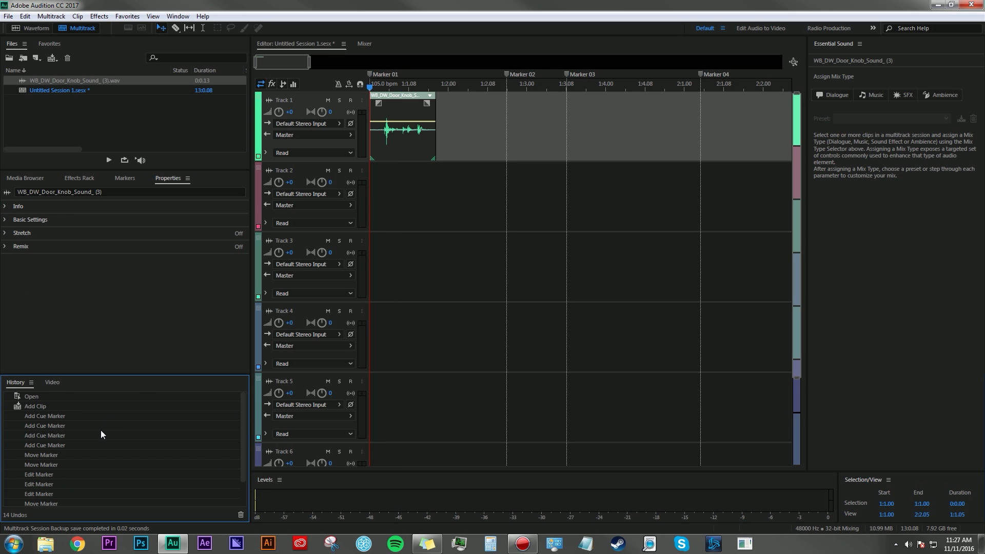
pyautogui.moveTo(45, 404)
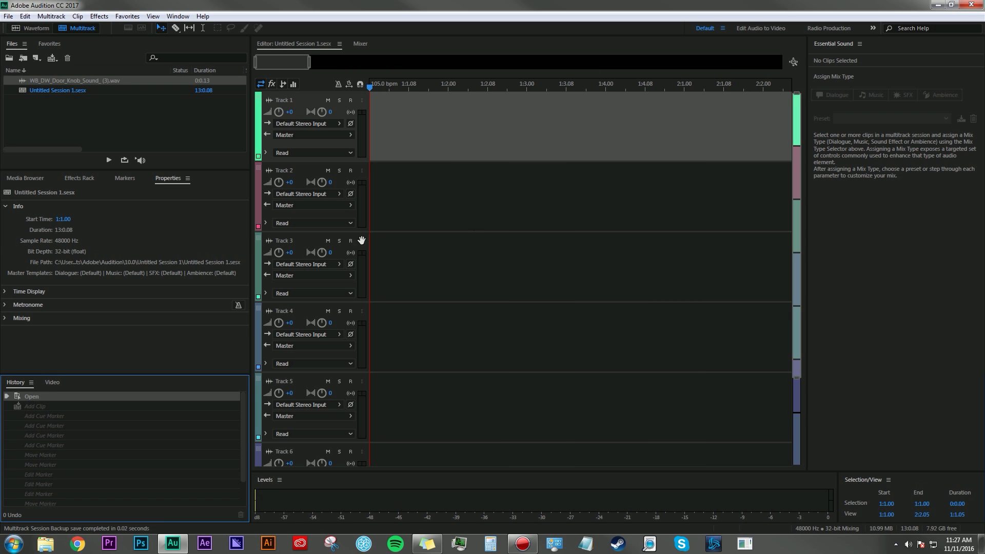
pyautogui.moveTo(24, 161)
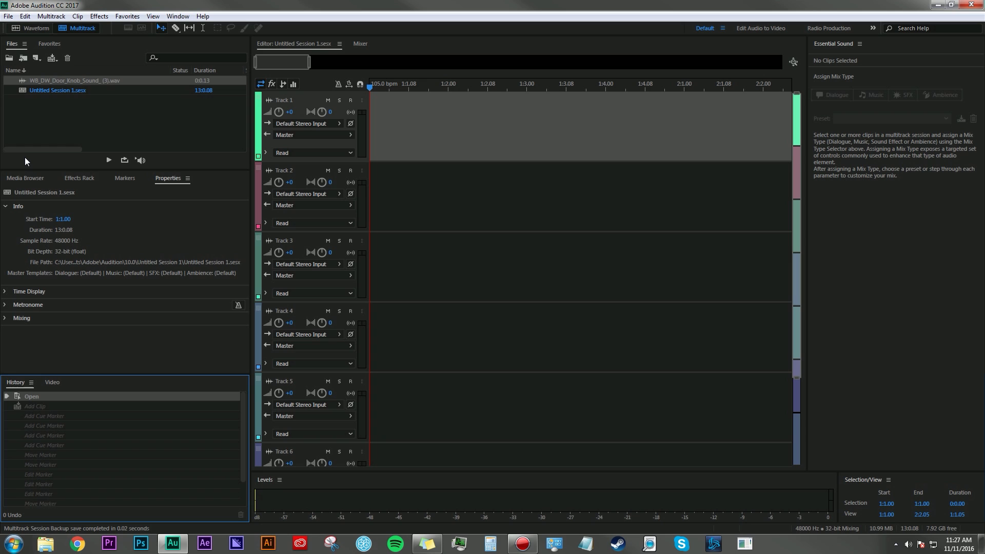
pyautogui.moveTo(48, 163)
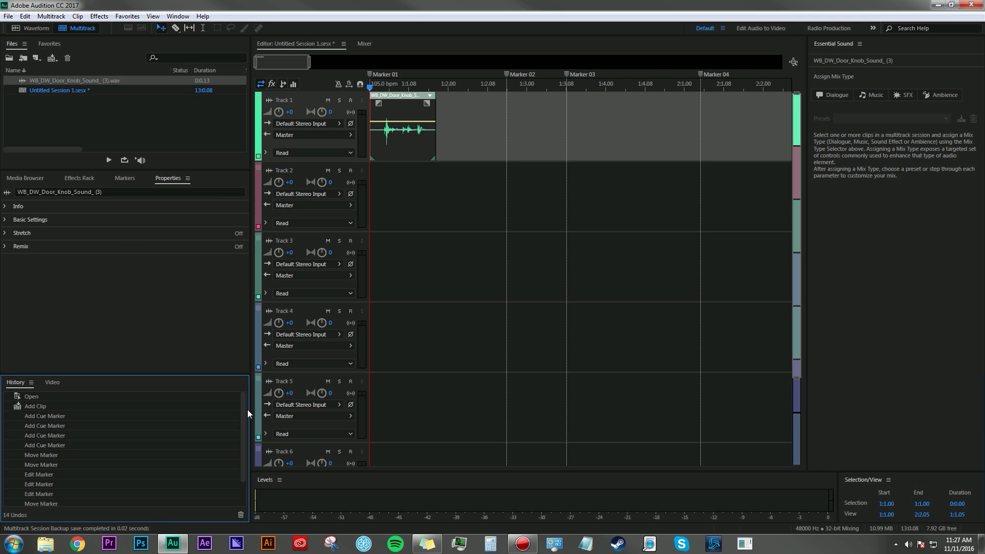
pyautogui.moveTo(232, 407)
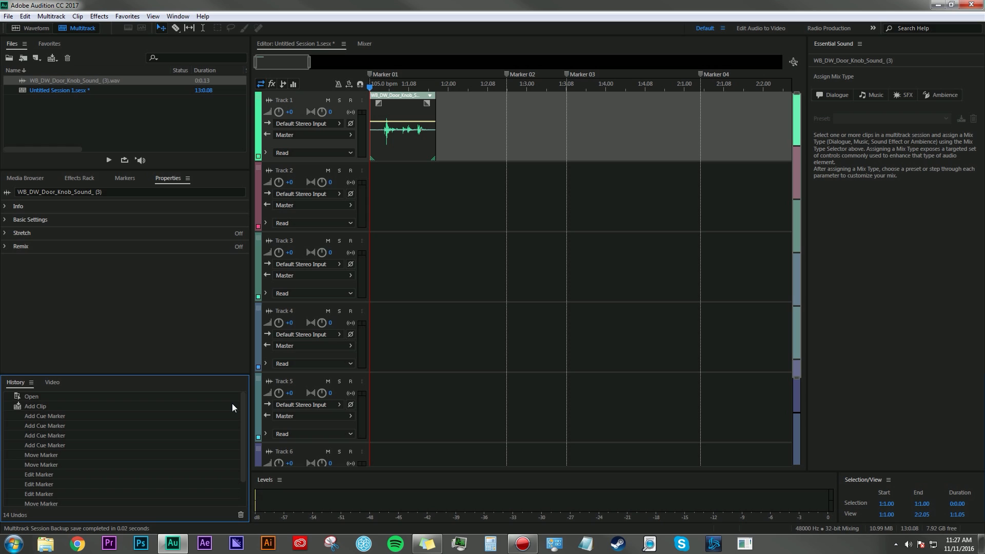
# - Bring up the Video preview panel
pyautogui.click(53, 382)
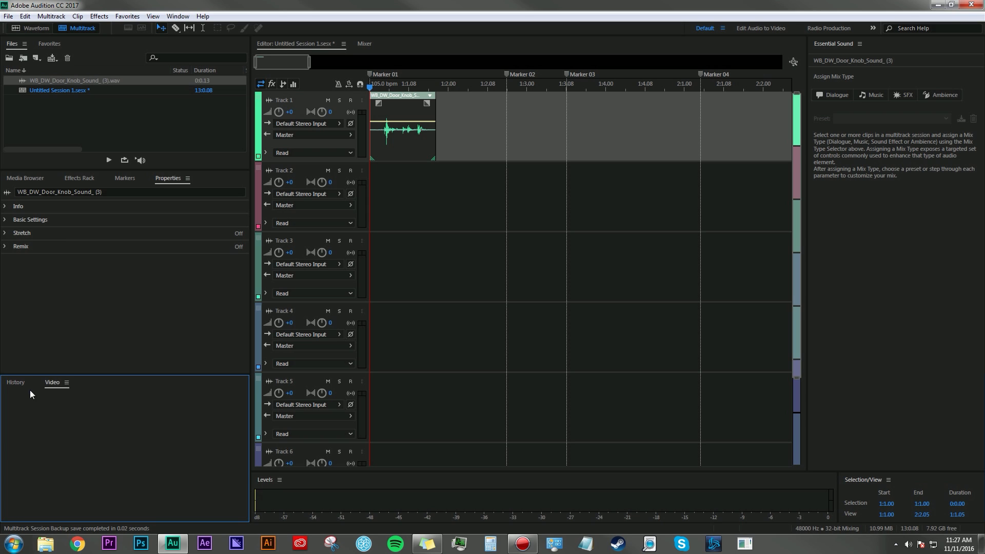
pyautogui.click(15, 381)
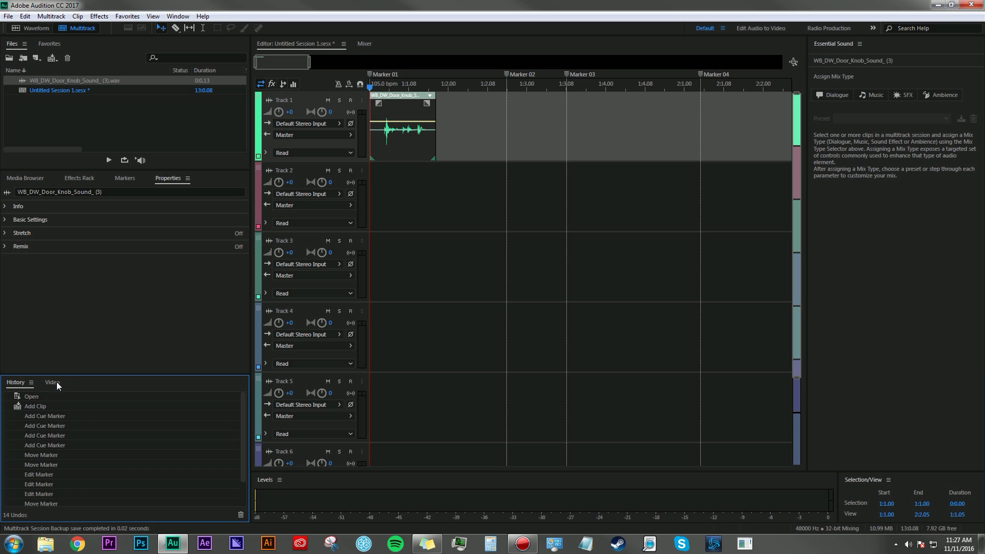
pyautogui.click(52, 382)
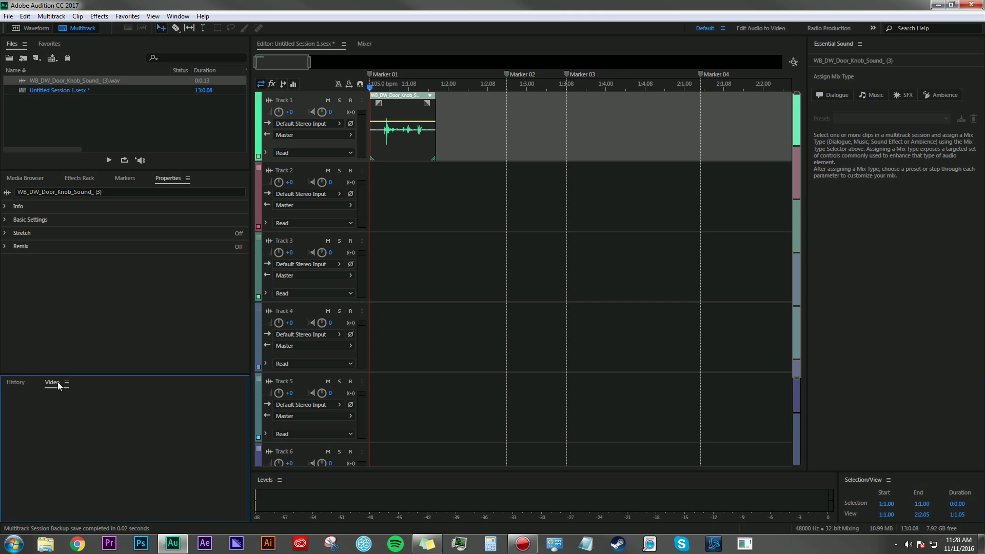
pyautogui.moveTo(106, 418)
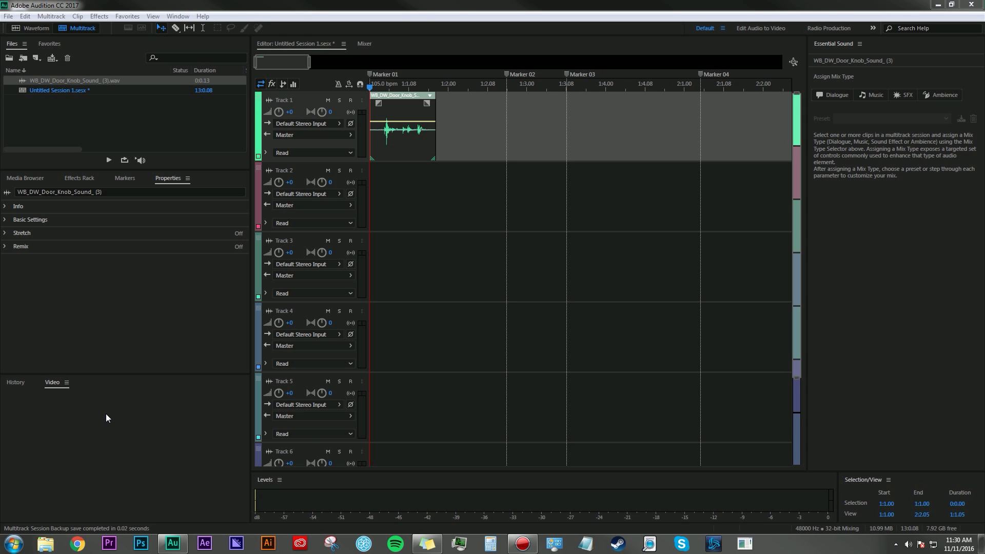
pyautogui.moveTo(482, 189)
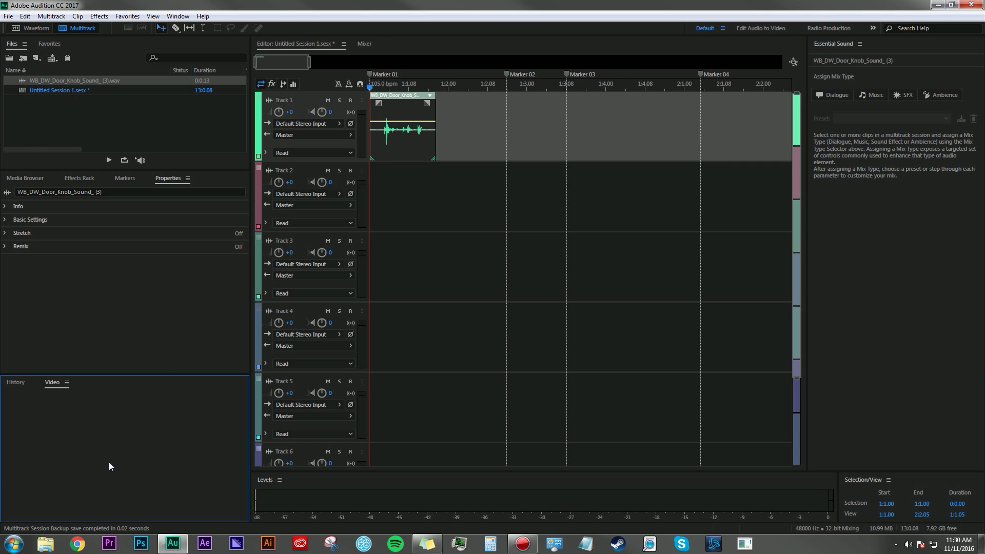
pyautogui.moveTo(826, 307)
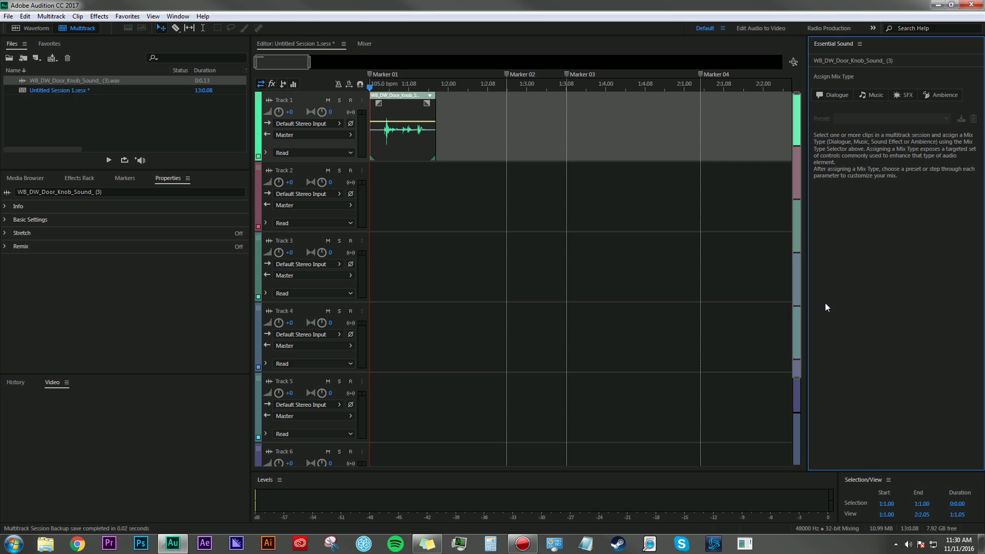
pyautogui.moveTo(759, 98)
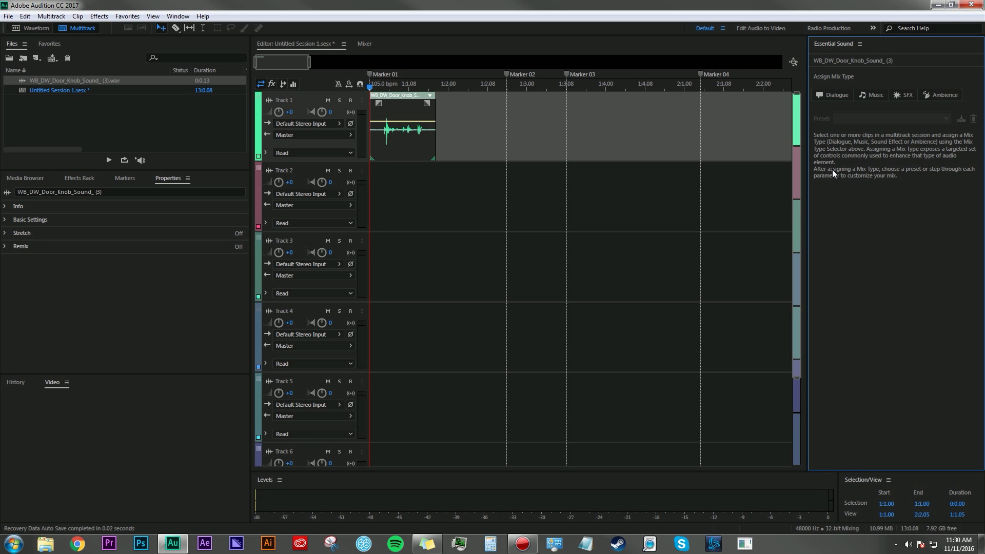
pyautogui.moveTo(462, 117)
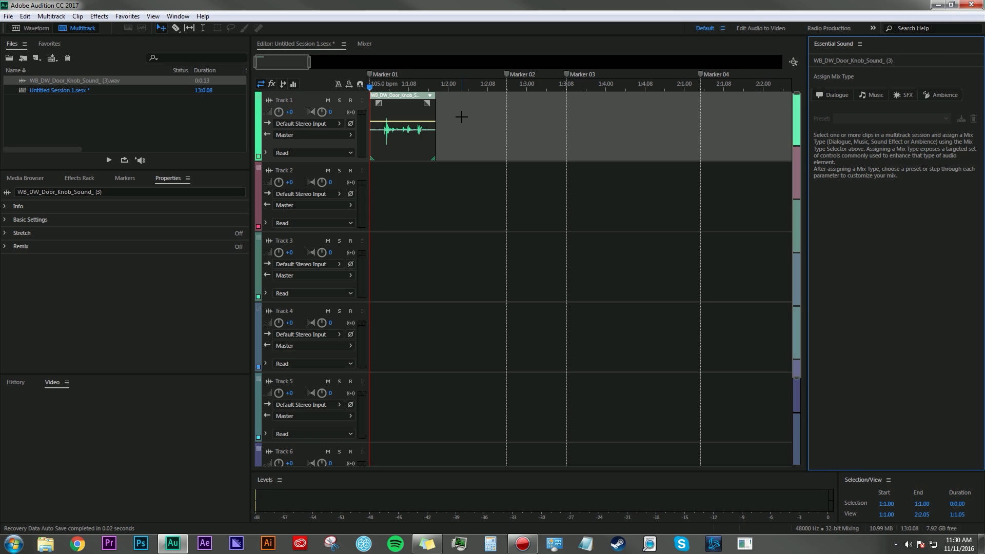
pyautogui.moveTo(409, 102)
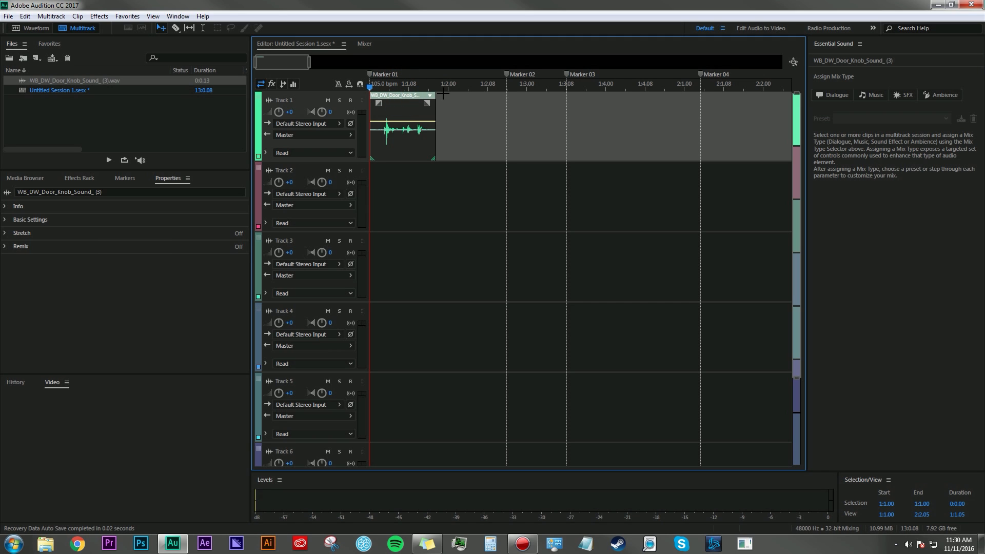
pyautogui.moveTo(855, 63)
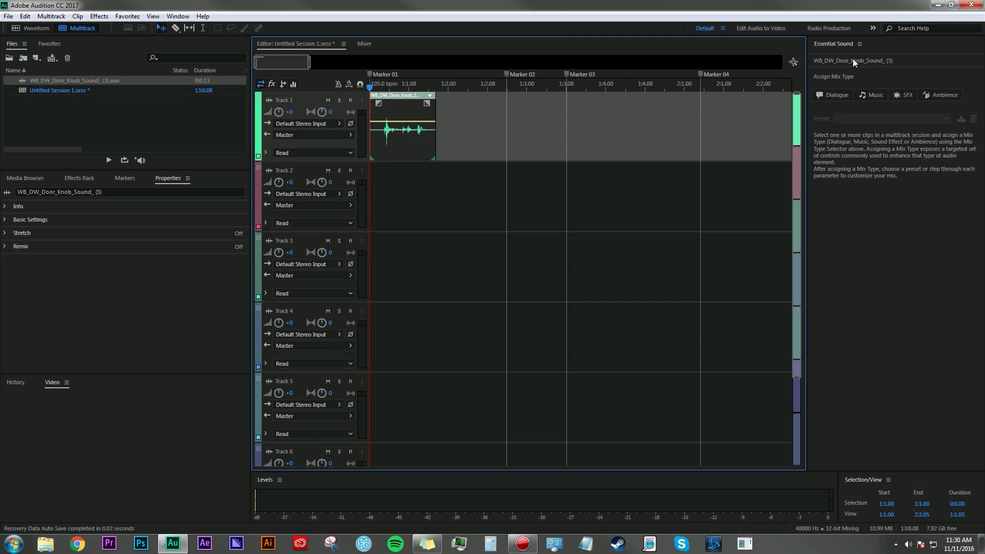
pyautogui.moveTo(903, 95)
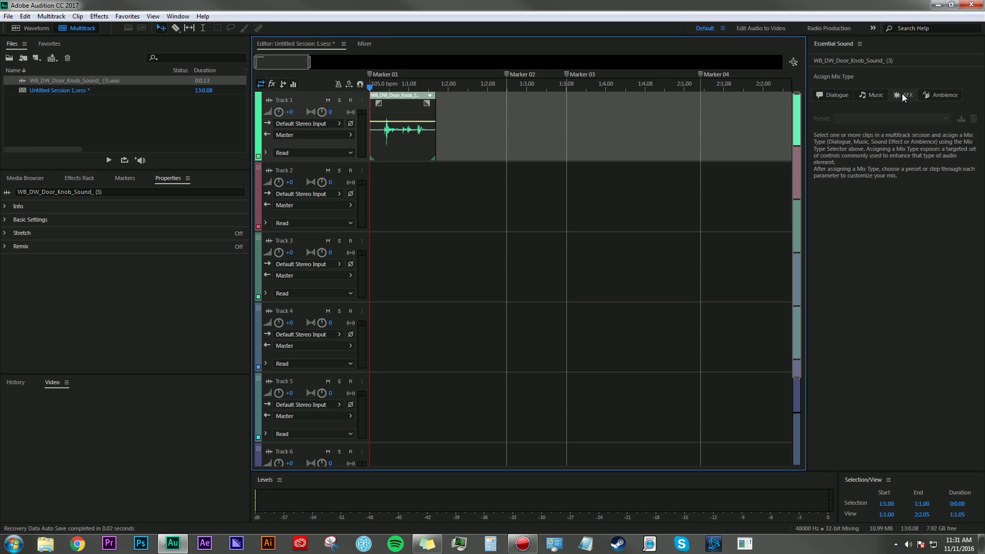
# - Tag the door-knob clip as the SFX mix type in Essential Sound
pyautogui.click(903, 94)
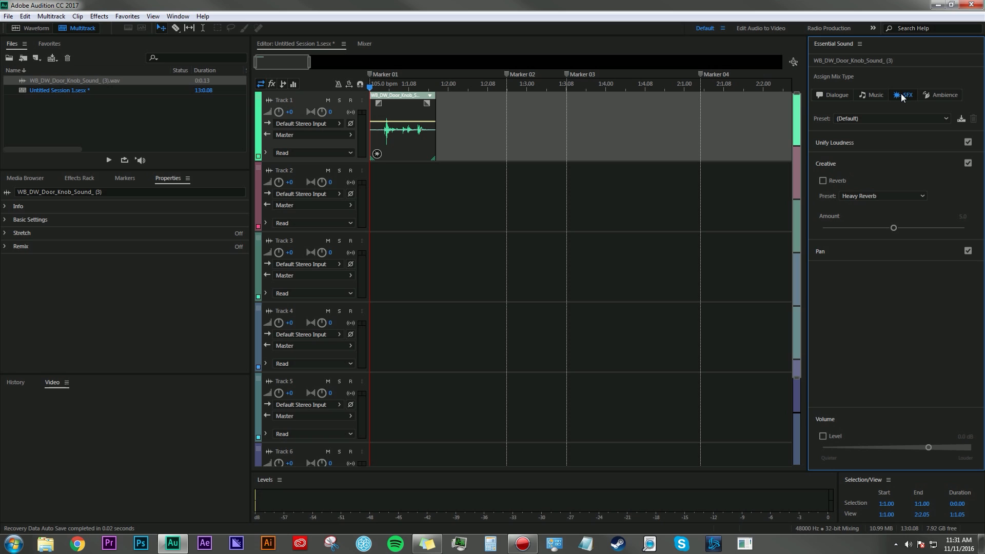
pyautogui.moveTo(377, 167)
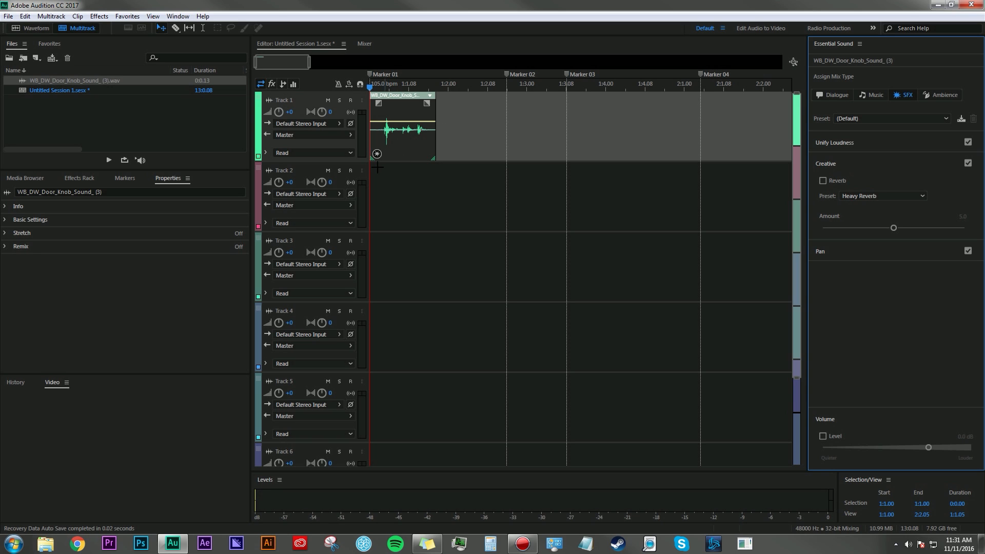
pyautogui.moveTo(876, 94)
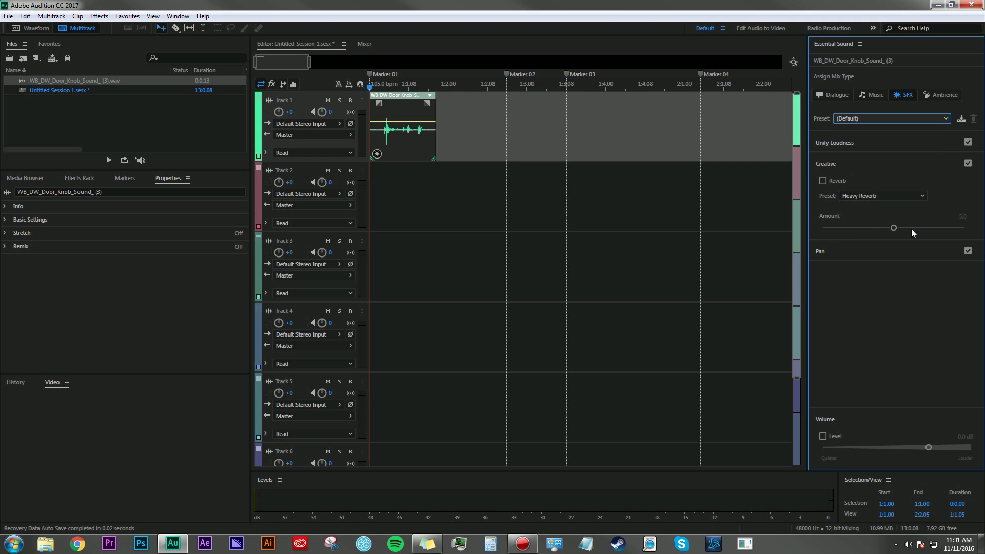
pyautogui.moveTo(912, 231)
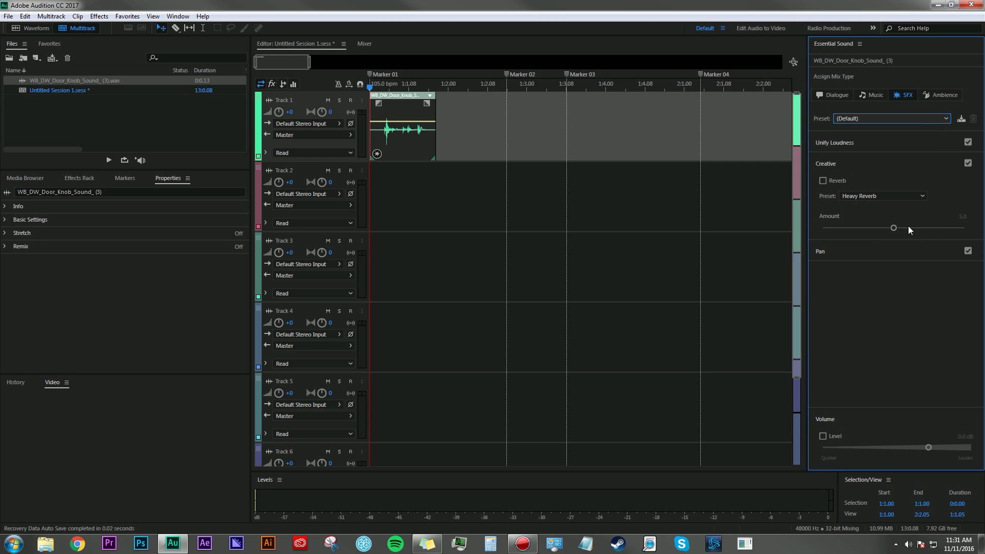
pyautogui.moveTo(889, 298)
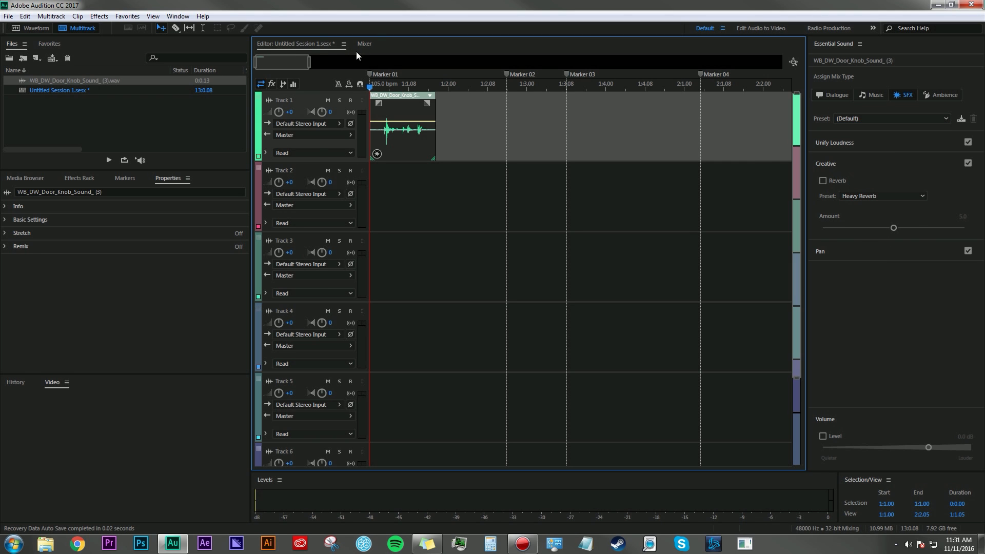
# - In the Mixer, recolour Track 2 pink via the Track Color dialog
pyautogui.click(363, 43)
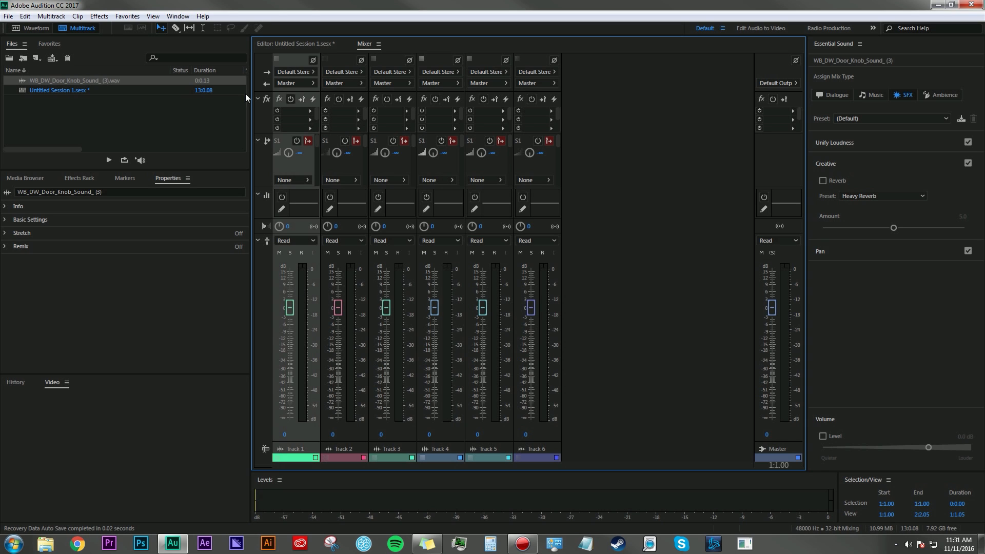
pyautogui.moveTo(300, 320)
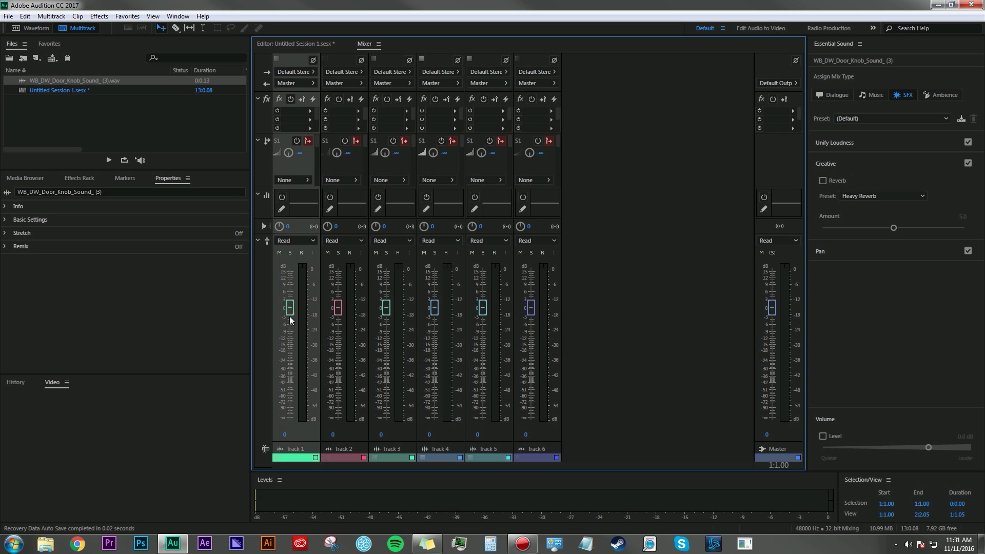
pyautogui.moveTo(301, 442)
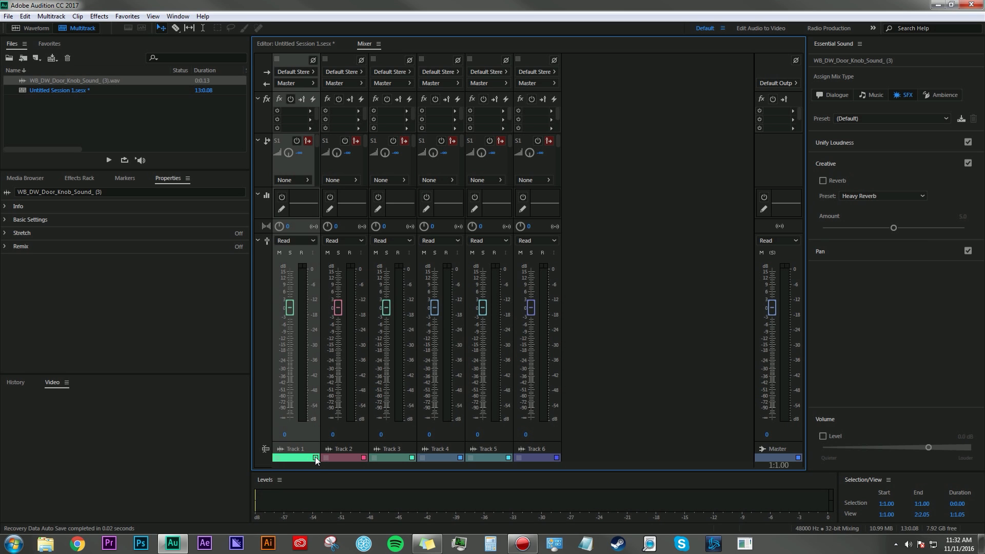
pyautogui.click(314, 458)
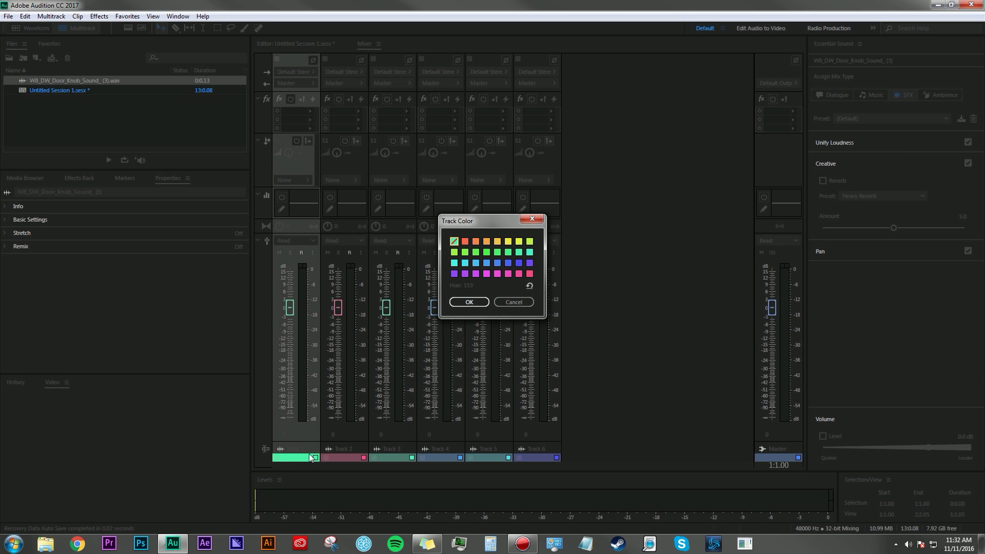
pyautogui.click(530, 274)
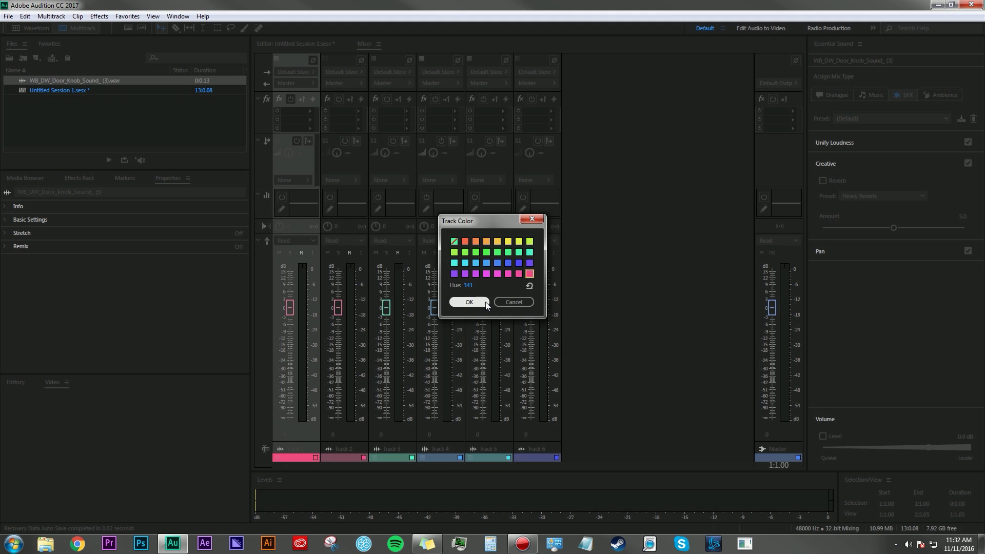
pyautogui.click(469, 302)
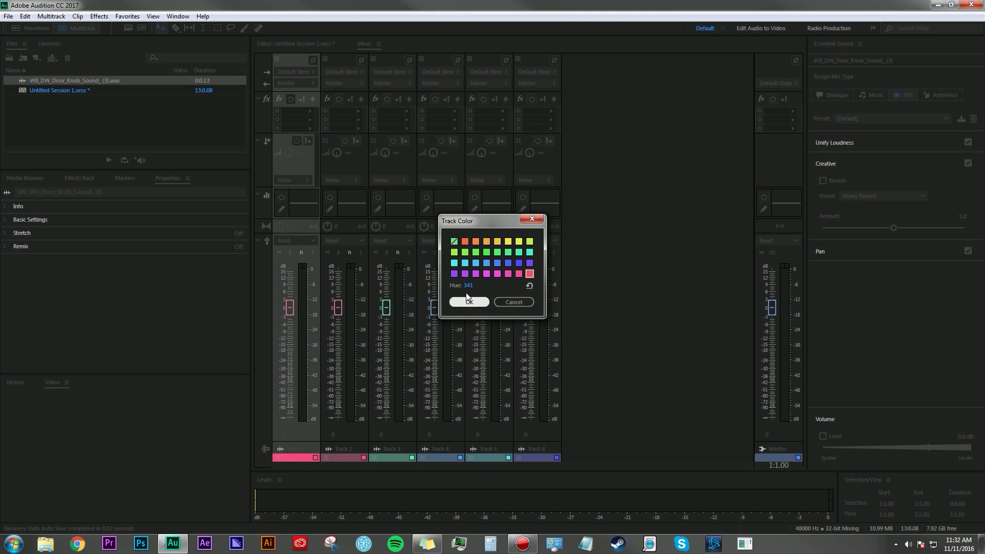
pyautogui.click(468, 301)
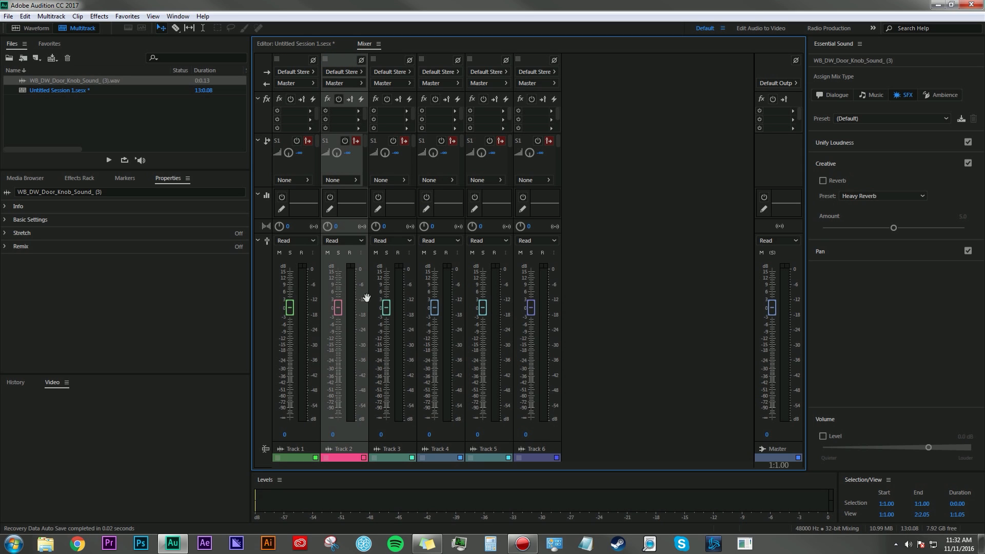
pyautogui.moveTo(566, 289)
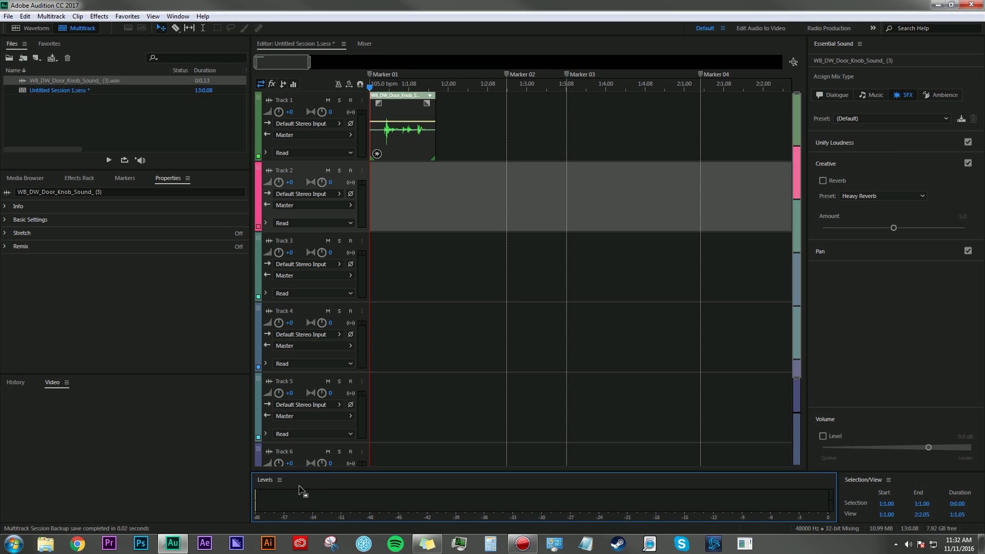
pyautogui.moveTo(359, 493)
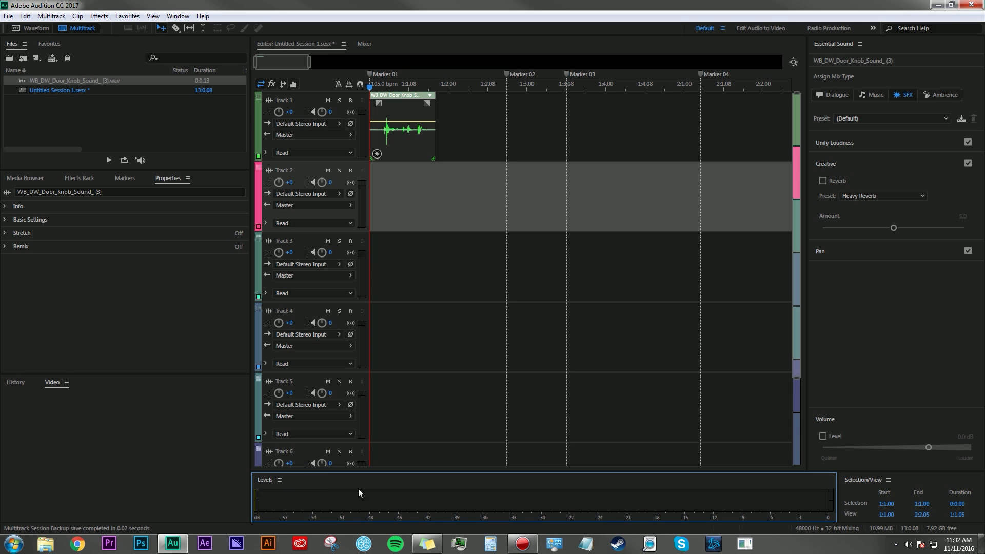
pyautogui.moveTo(708, 493)
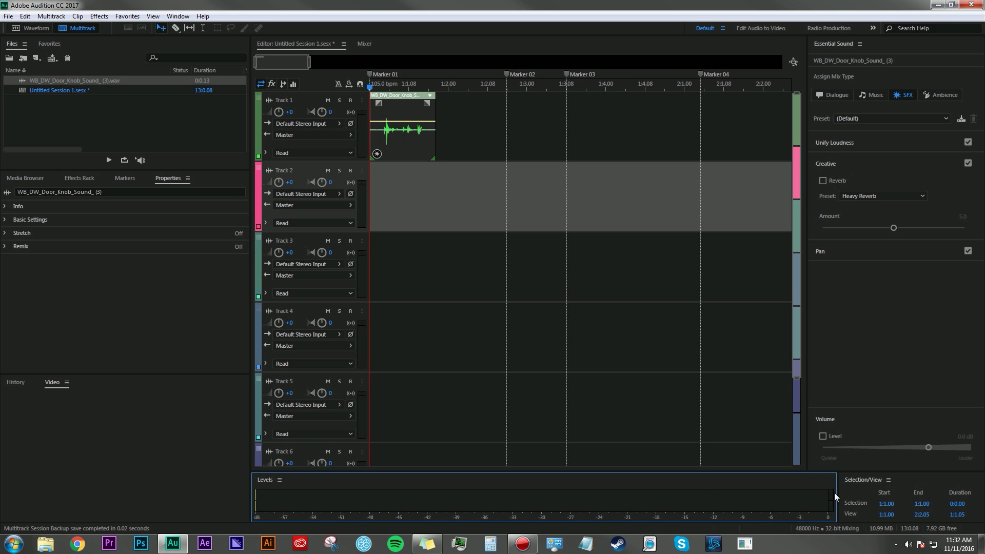
pyautogui.moveTo(838, 496)
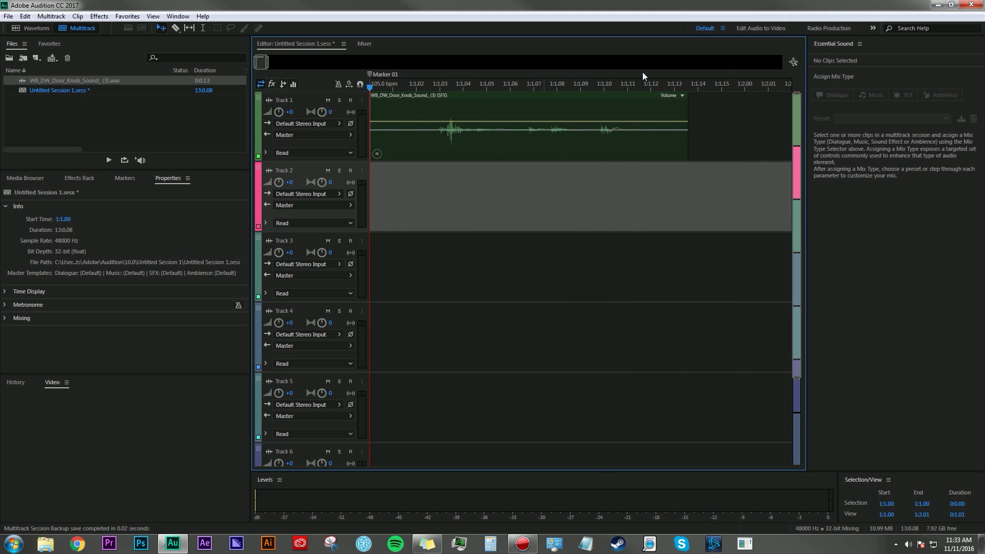
pyautogui.moveTo(202, 27)
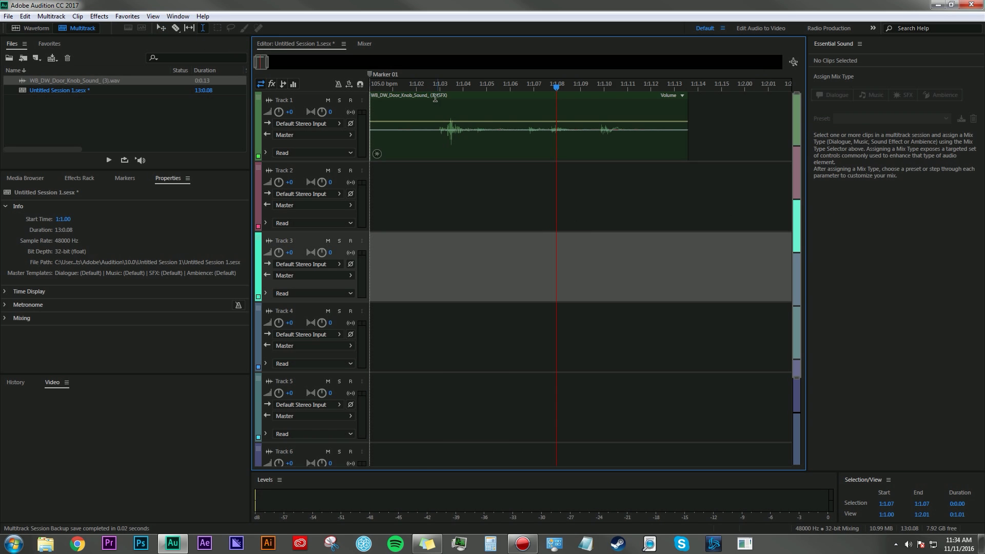
# - Edit the selection's Start time in the Selection/View panel to a point near 1:1.03
pyautogui.click(452, 135)
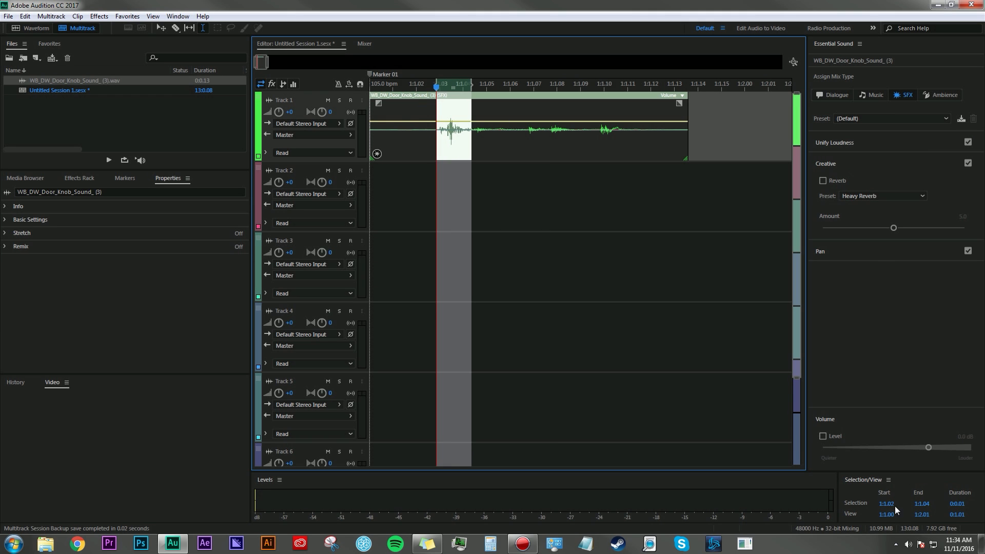